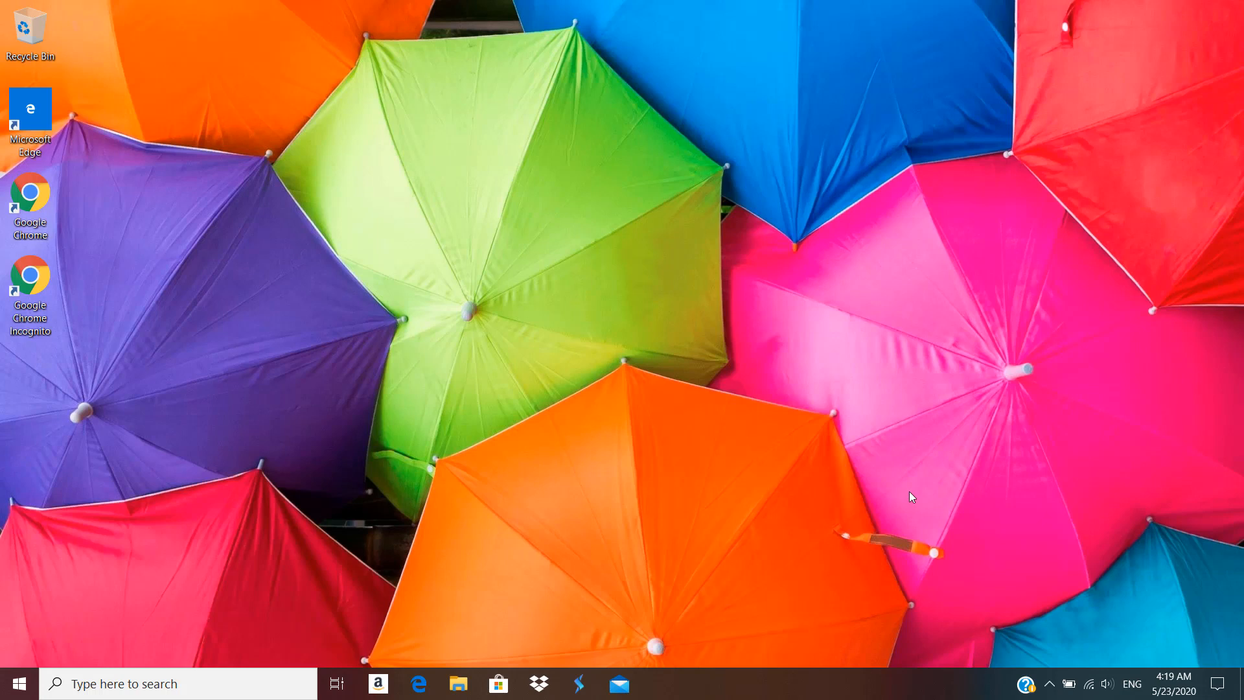
pyautogui.moveTo(502, 580)
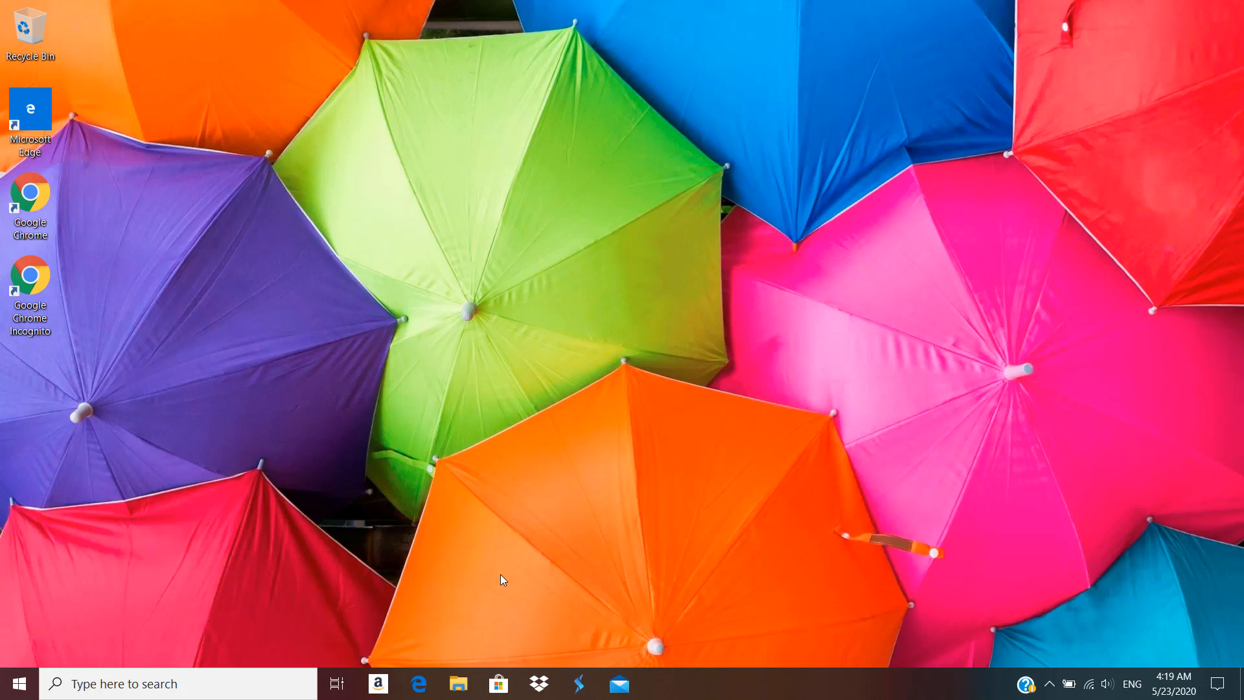
# Step: Show This PC's drives in File Explorer and highlight RECOVERY (E:) with 1.73 GB free of 14.4 GB
pyautogui.click(457, 683)
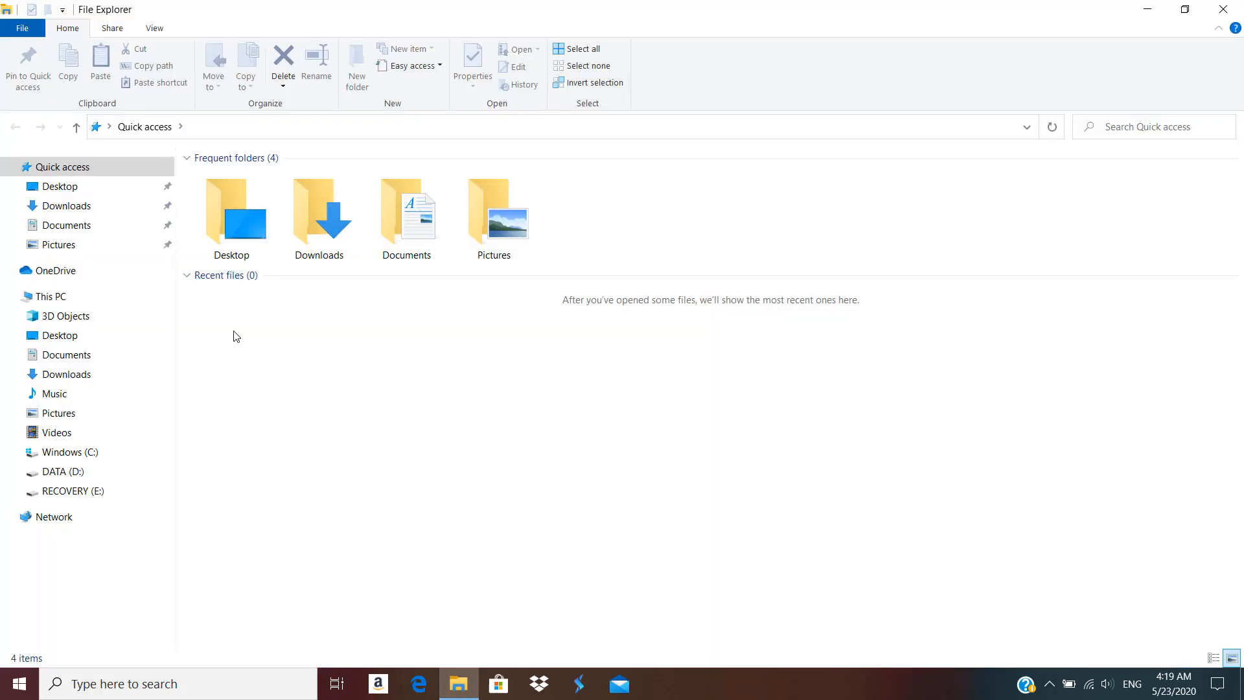
pyautogui.click(50, 295)
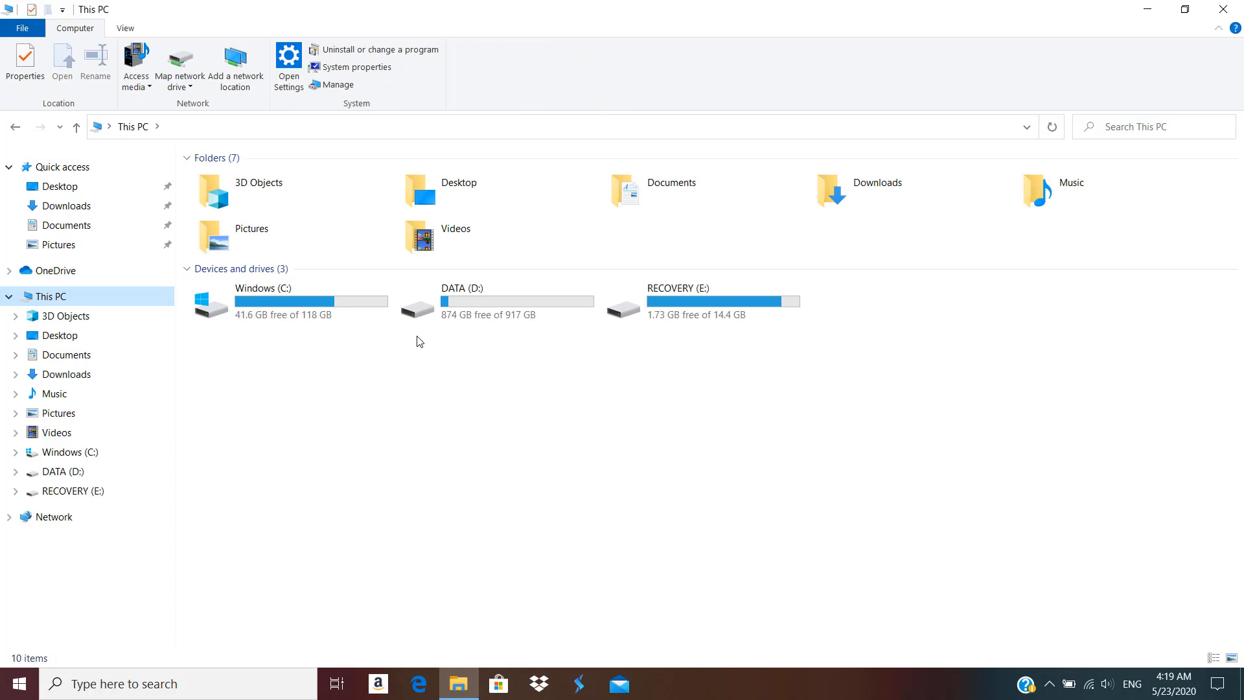
pyautogui.click(701, 302)
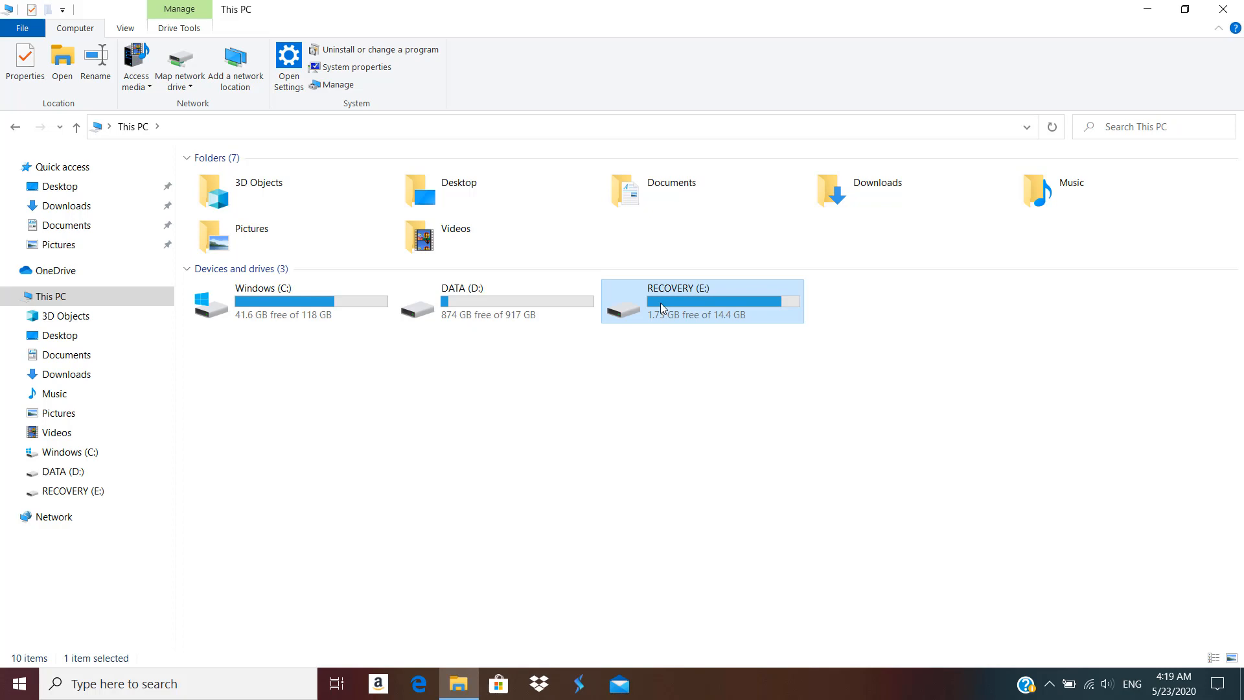
pyautogui.moveTo(674, 309)
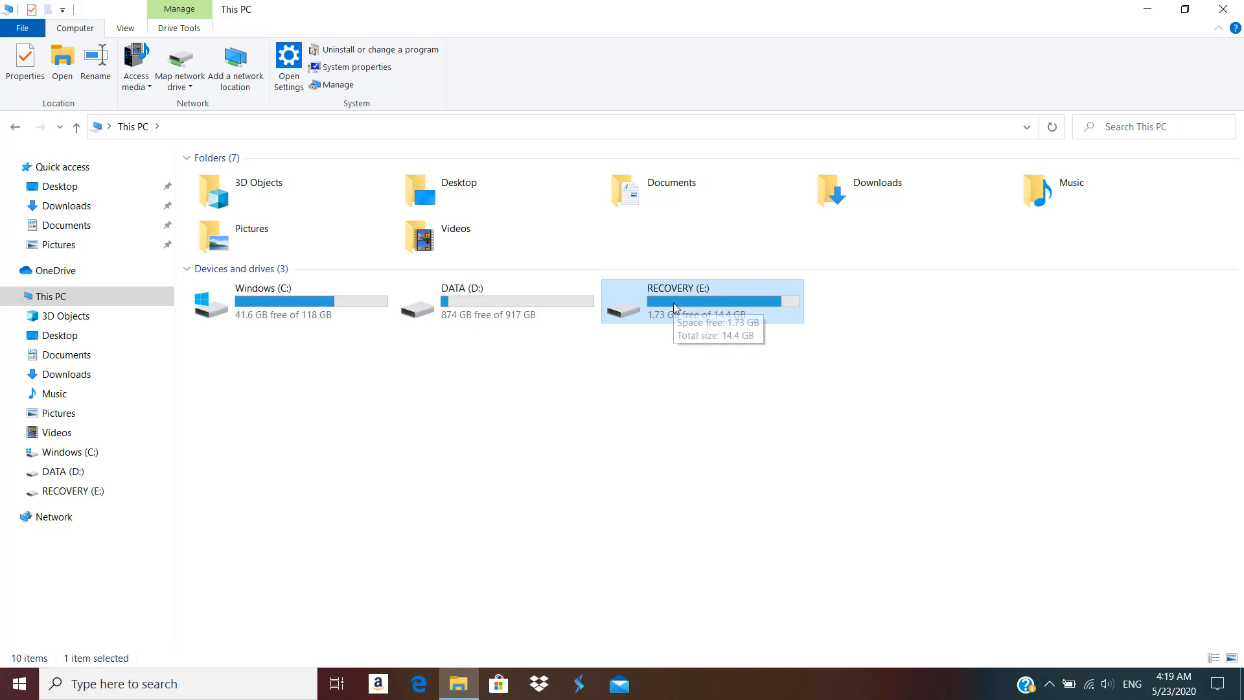
pyautogui.moveTo(674, 306)
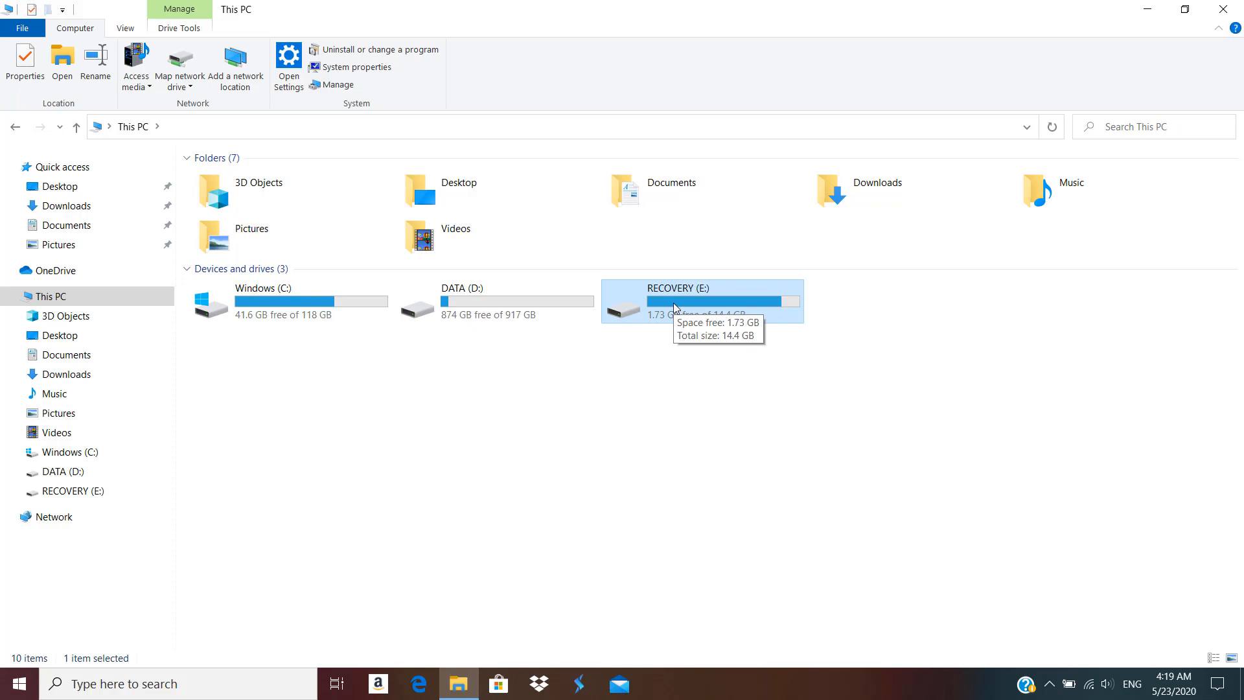
pyautogui.moveTo(445, 294)
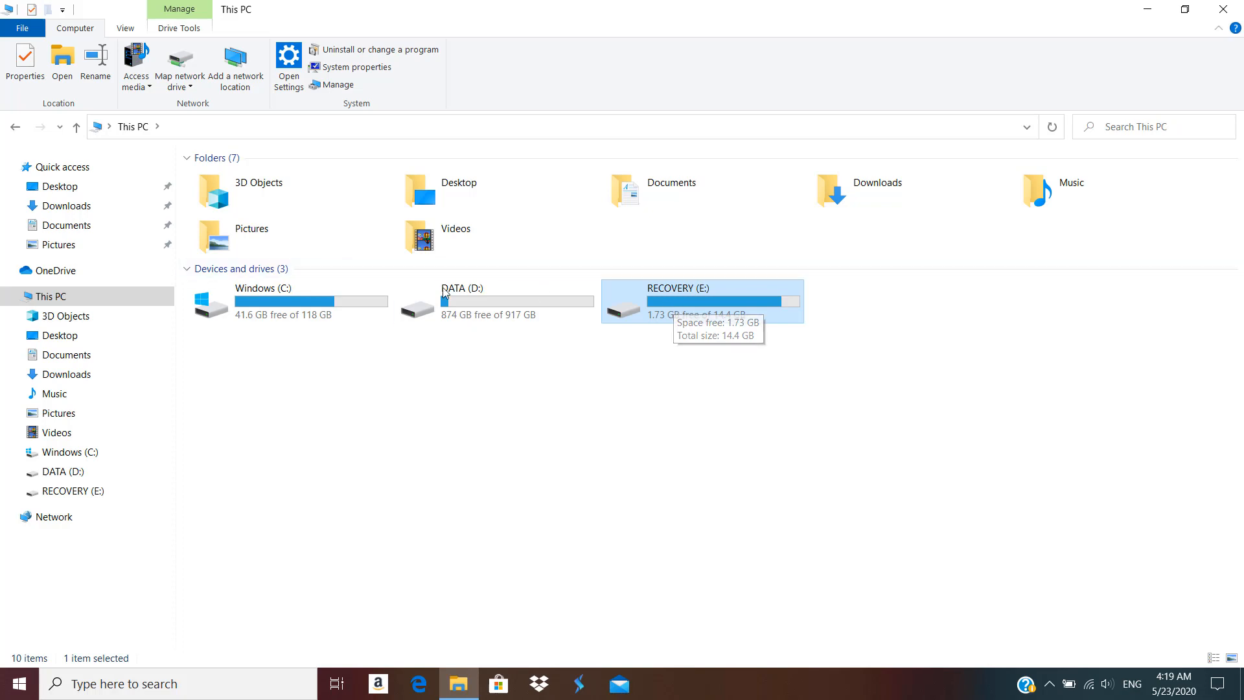
pyautogui.moveTo(463, 298)
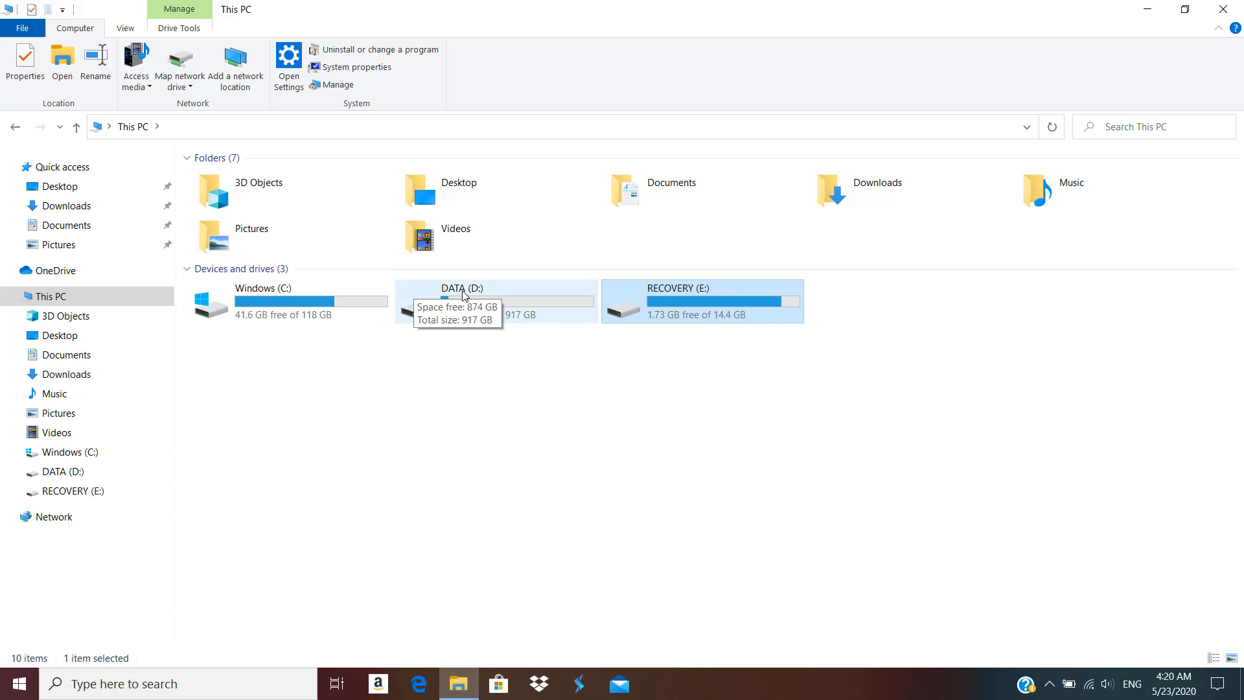
pyautogui.moveTo(311, 420)
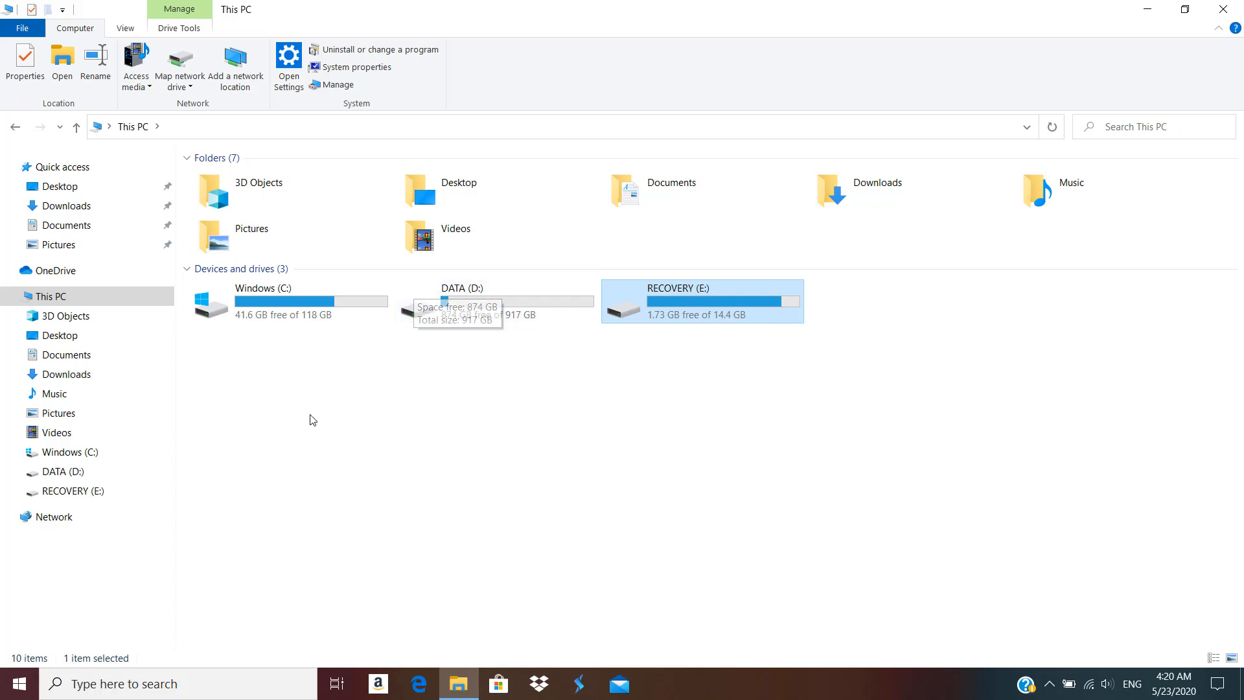
# Step: Launch Disk Management from the Start menu and maximize it to see RECOVERY (E:) on Disk 1
pyautogui.rightClick(15, 683)
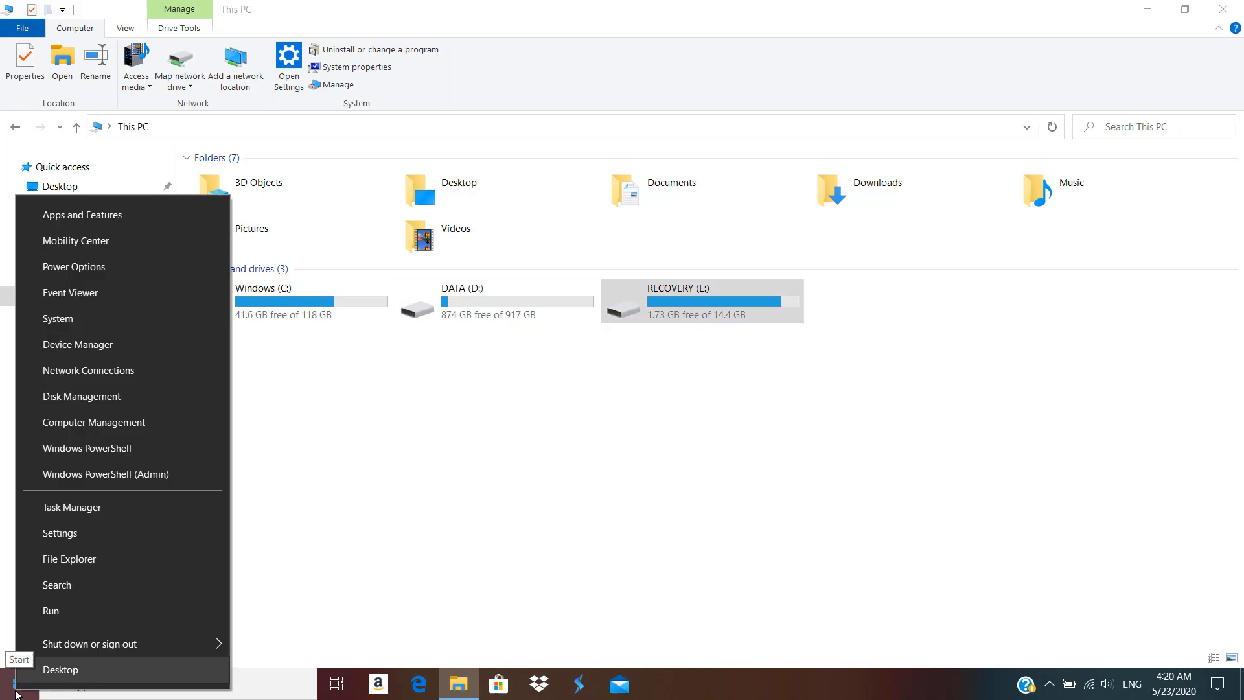
pyautogui.moveTo(80, 397)
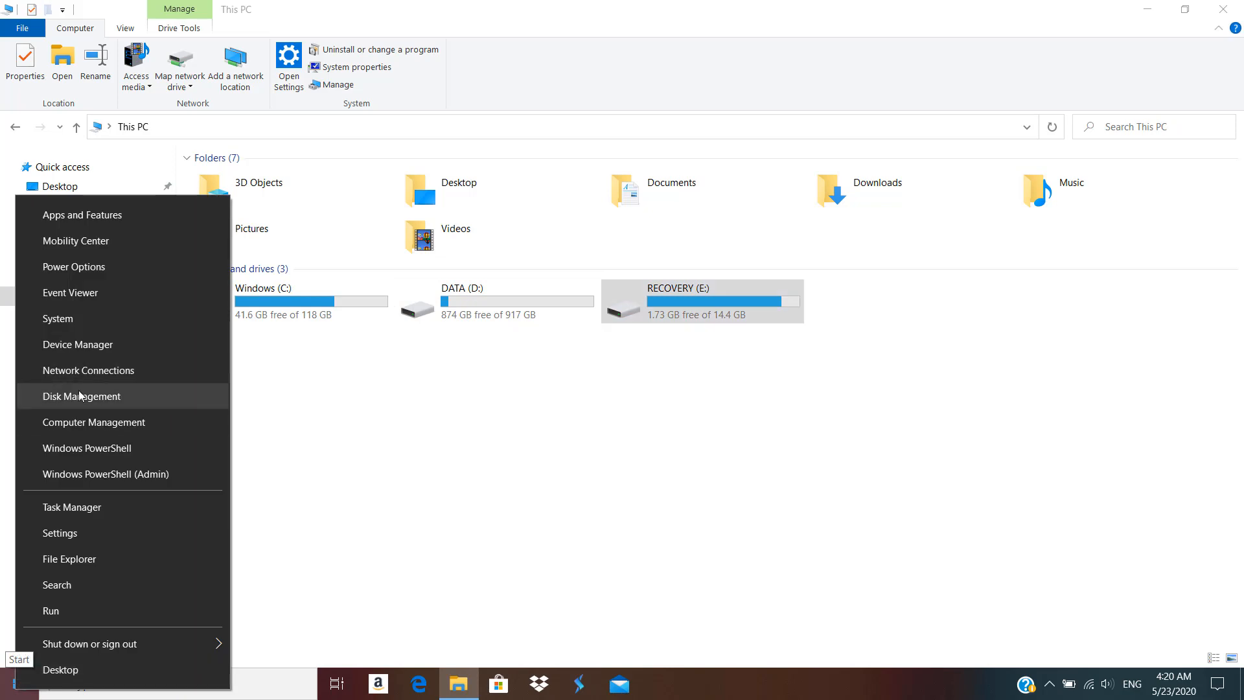
pyautogui.click(81, 396)
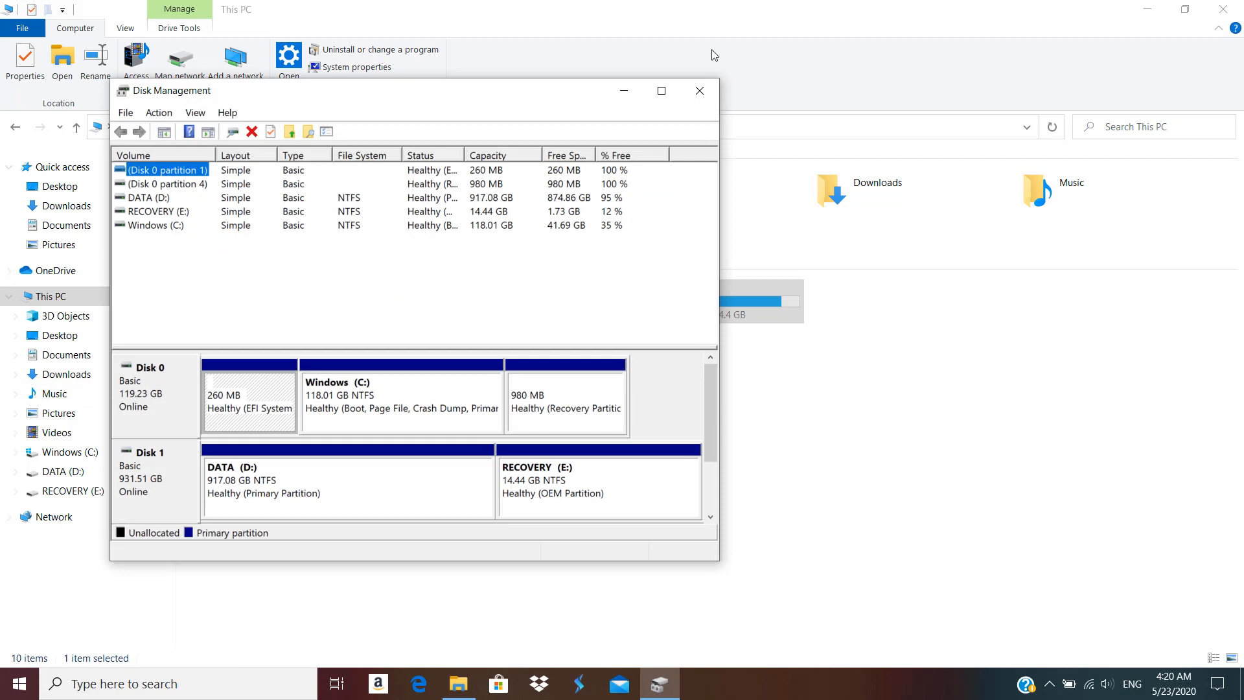
pyautogui.click(661, 89)
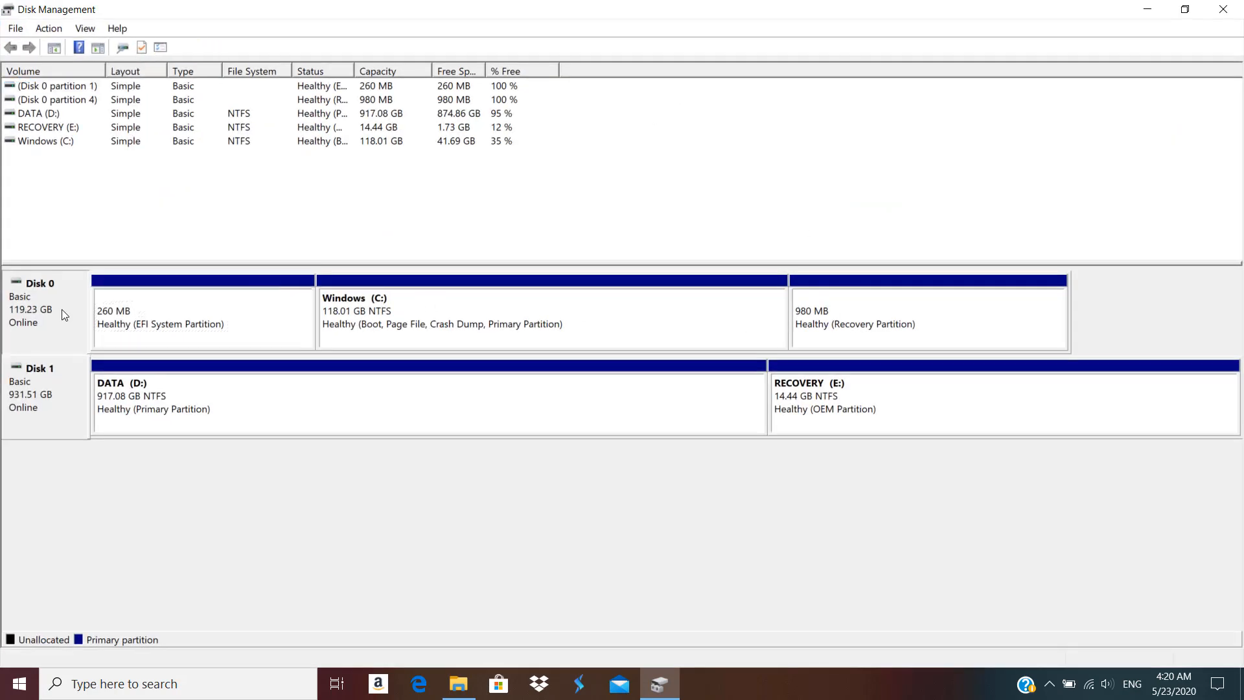
pyautogui.moveTo(32, 321)
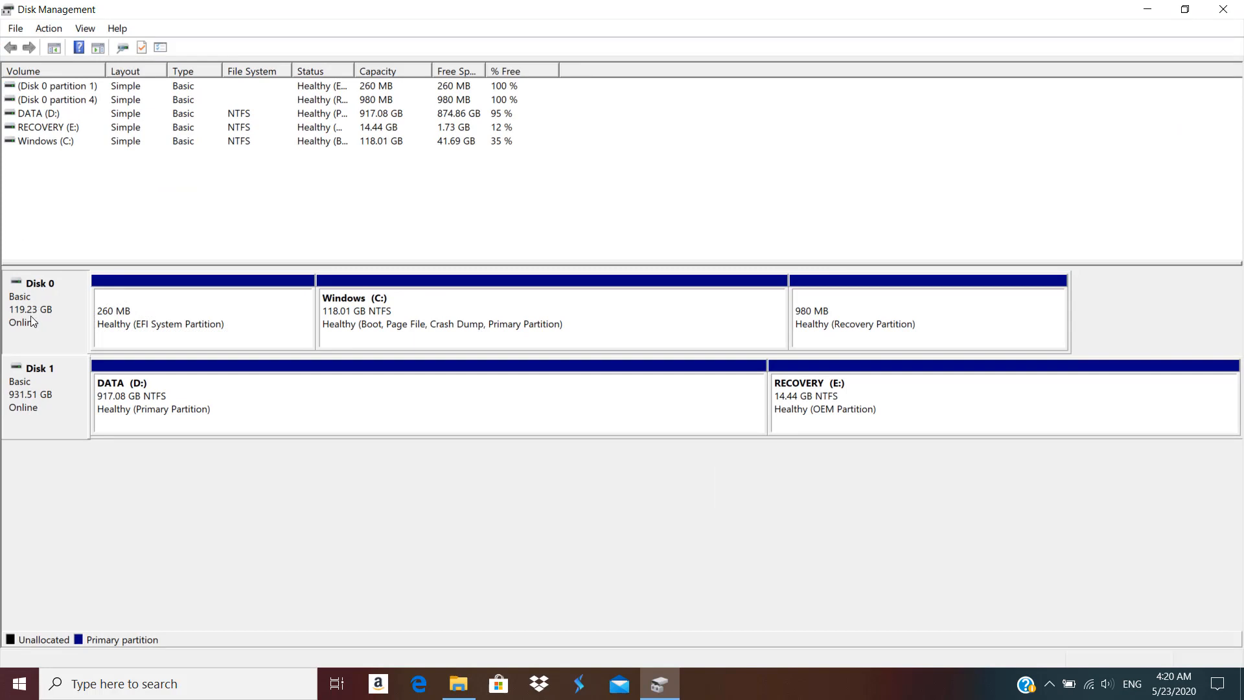
pyautogui.moveTo(55, 404)
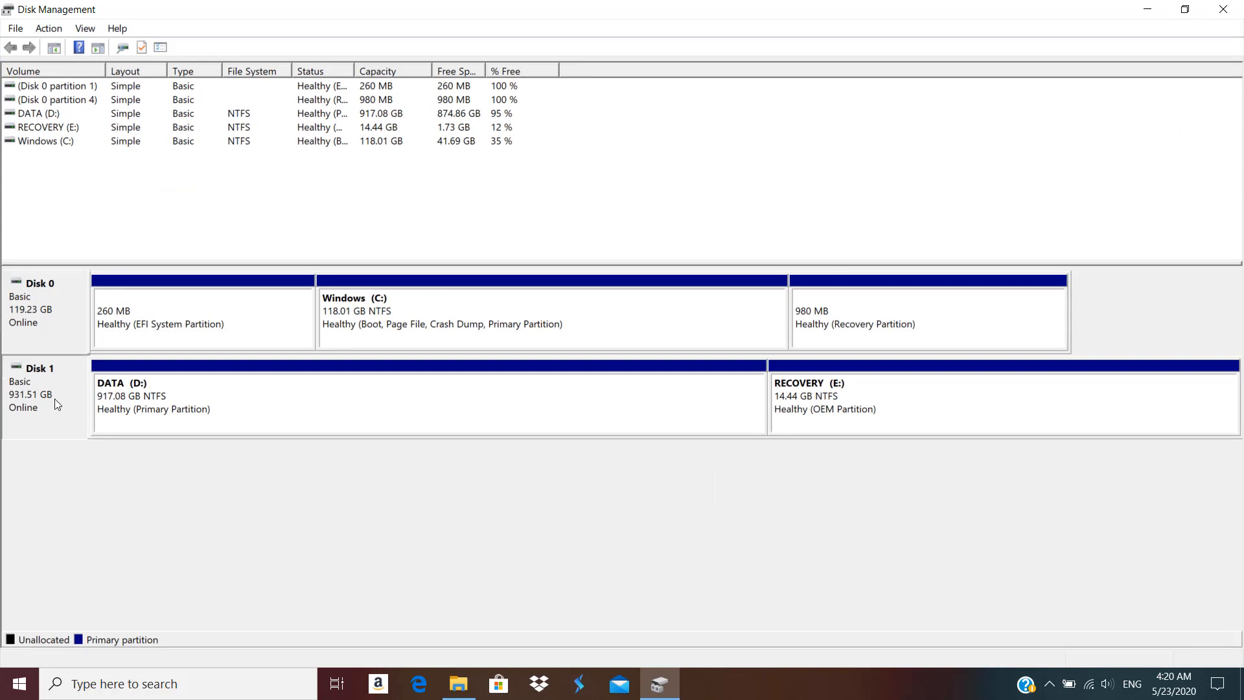
pyautogui.moveTo(552, 389)
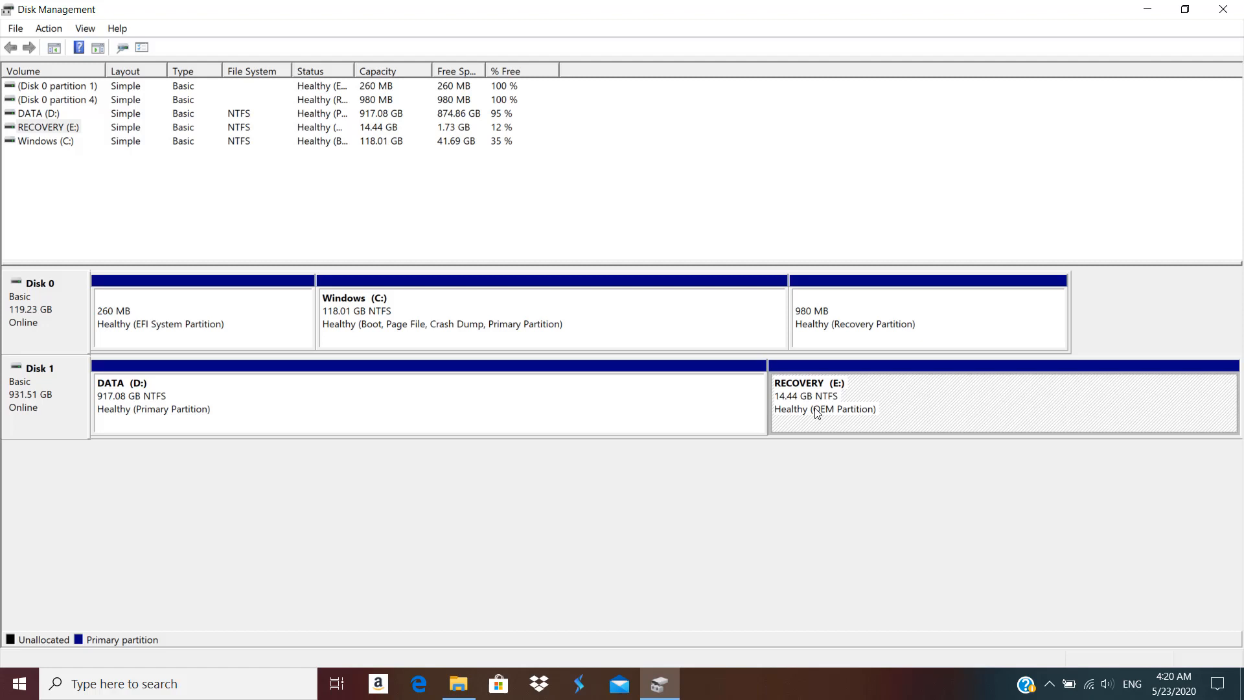
pyautogui.moveTo(809, 359)
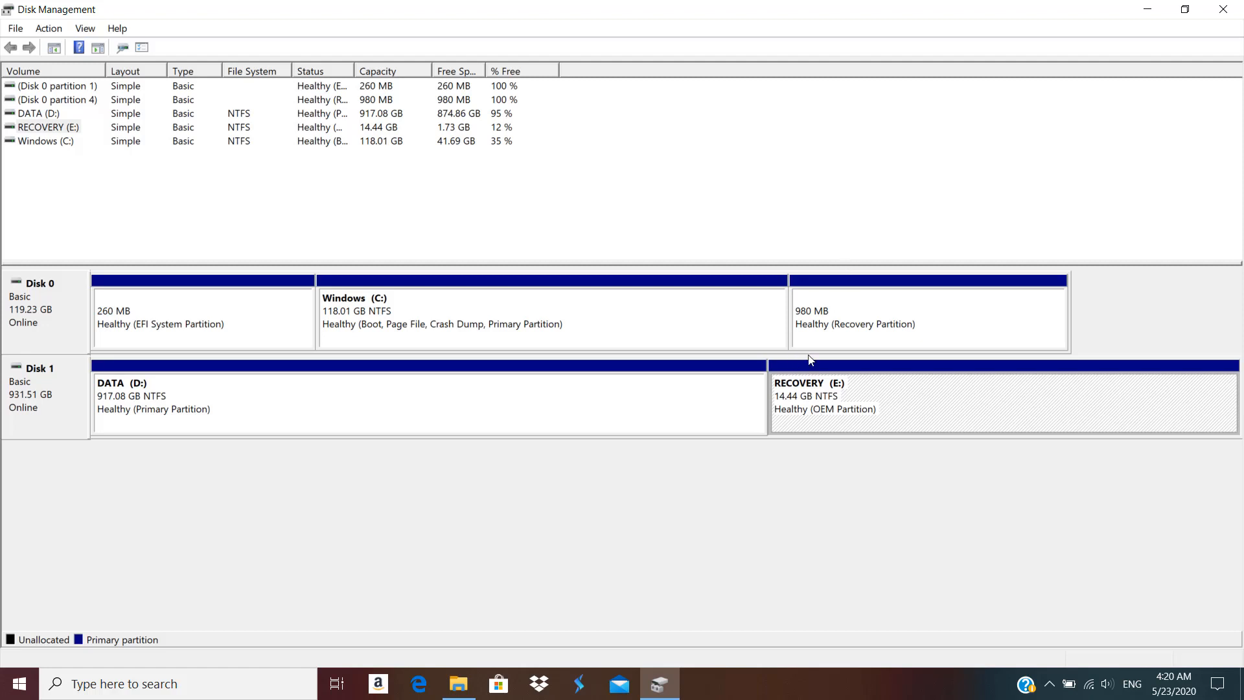
pyautogui.moveTo(1026, 129)
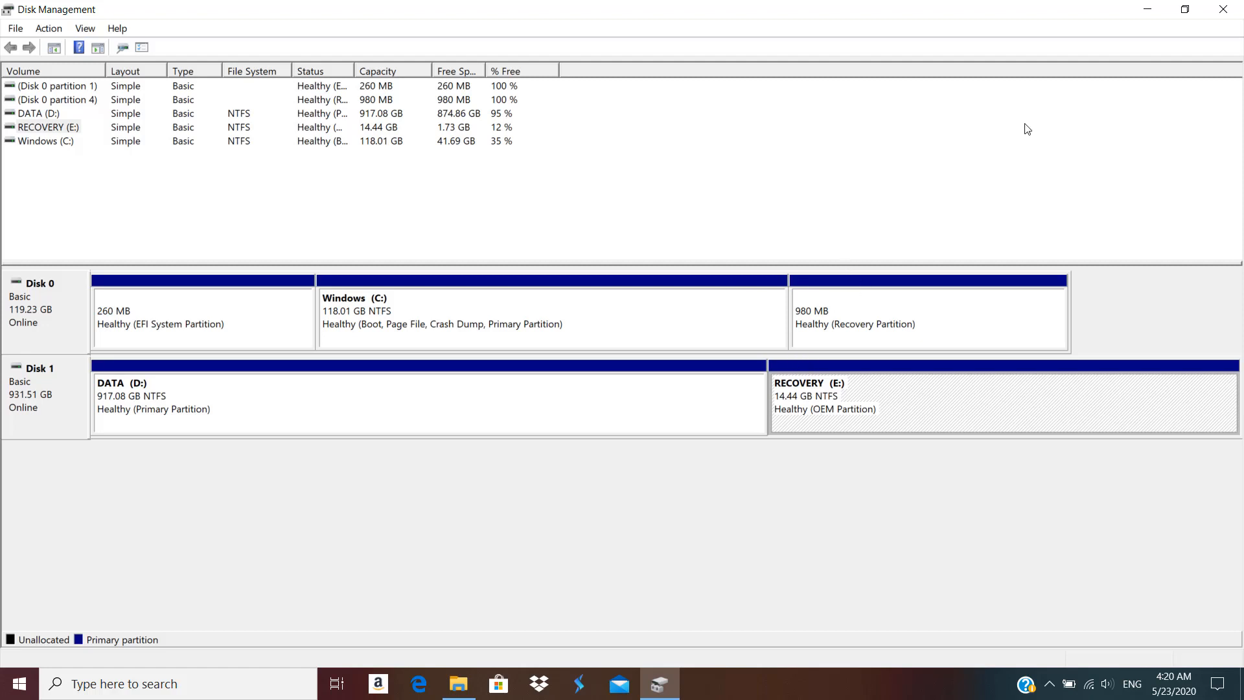
pyautogui.moveTo(1229, 9)
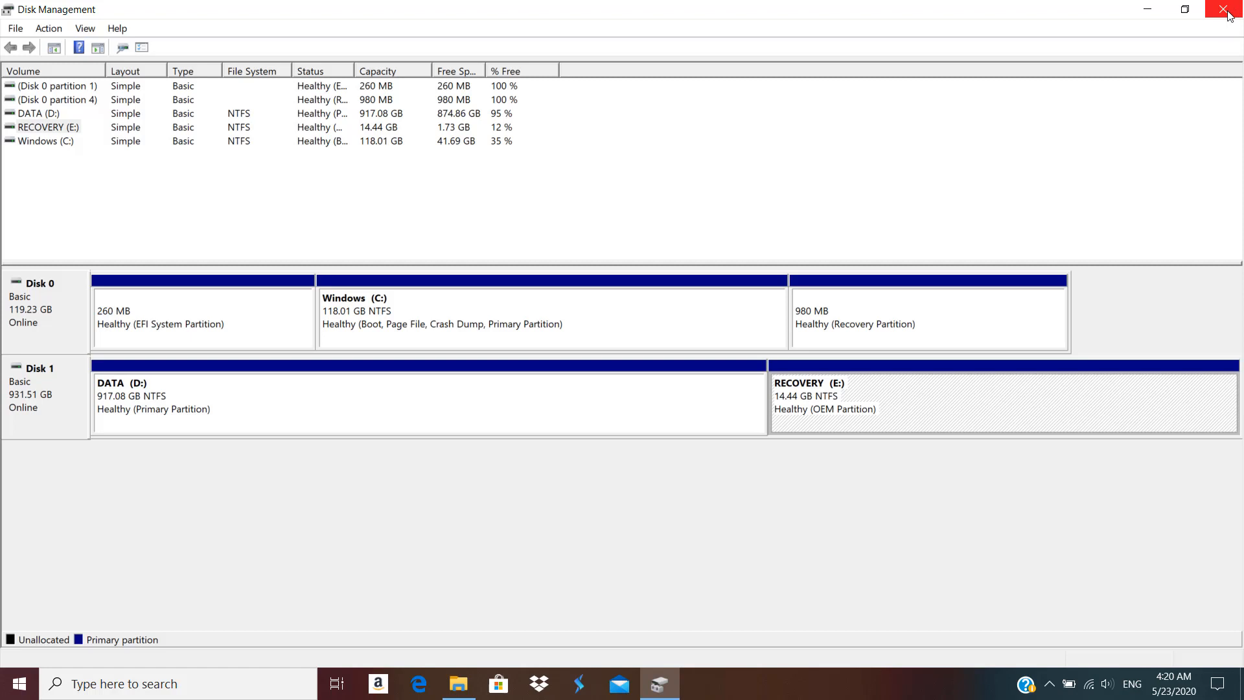
pyautogui.moveTo(798, 380)
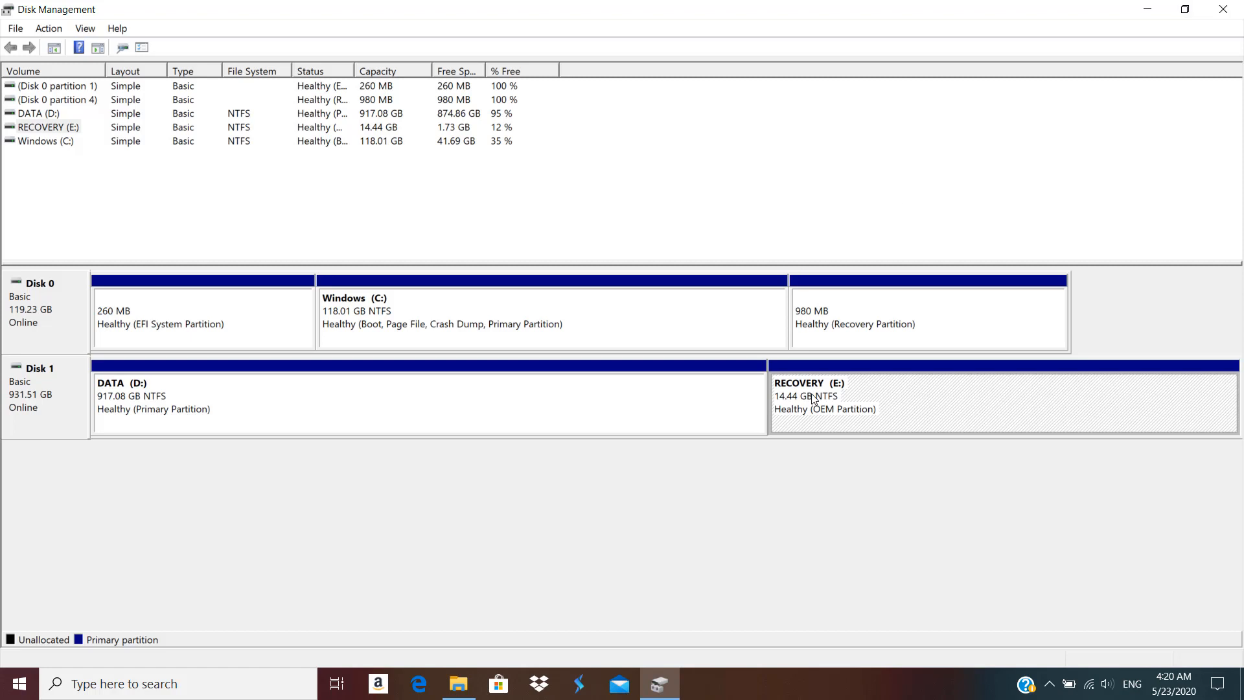
pyautogui.moveTo(845, 415)
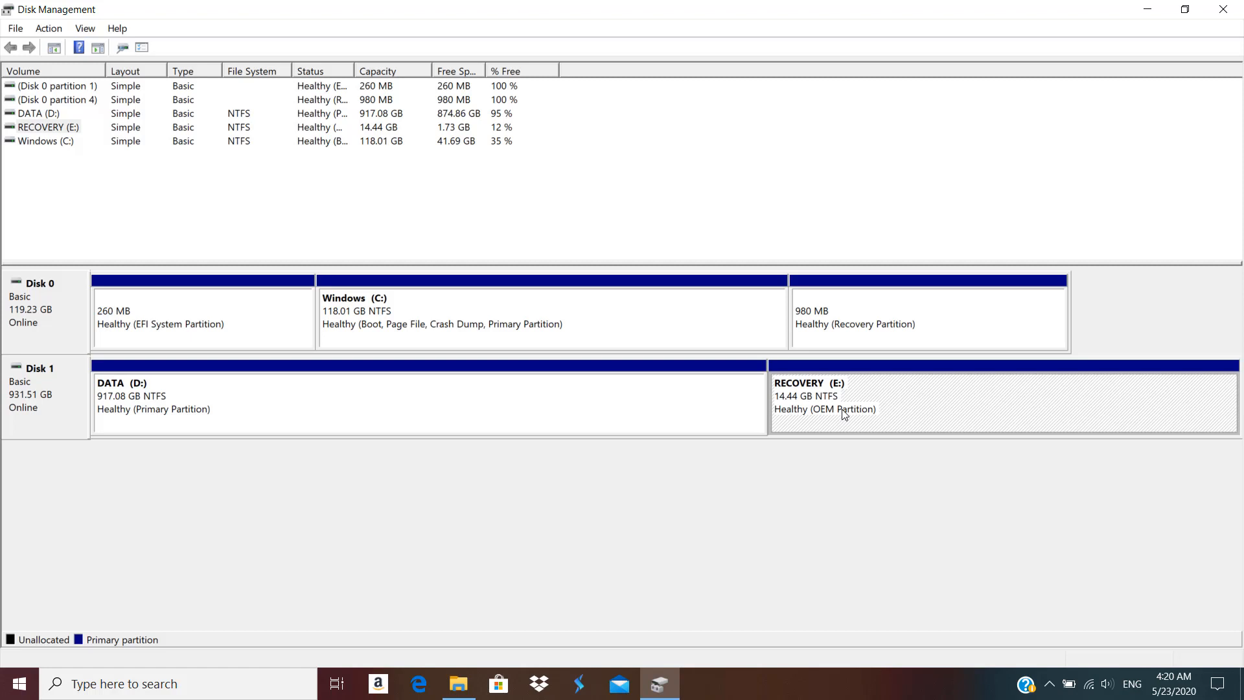
pyautogui.moveTo(842, 391)
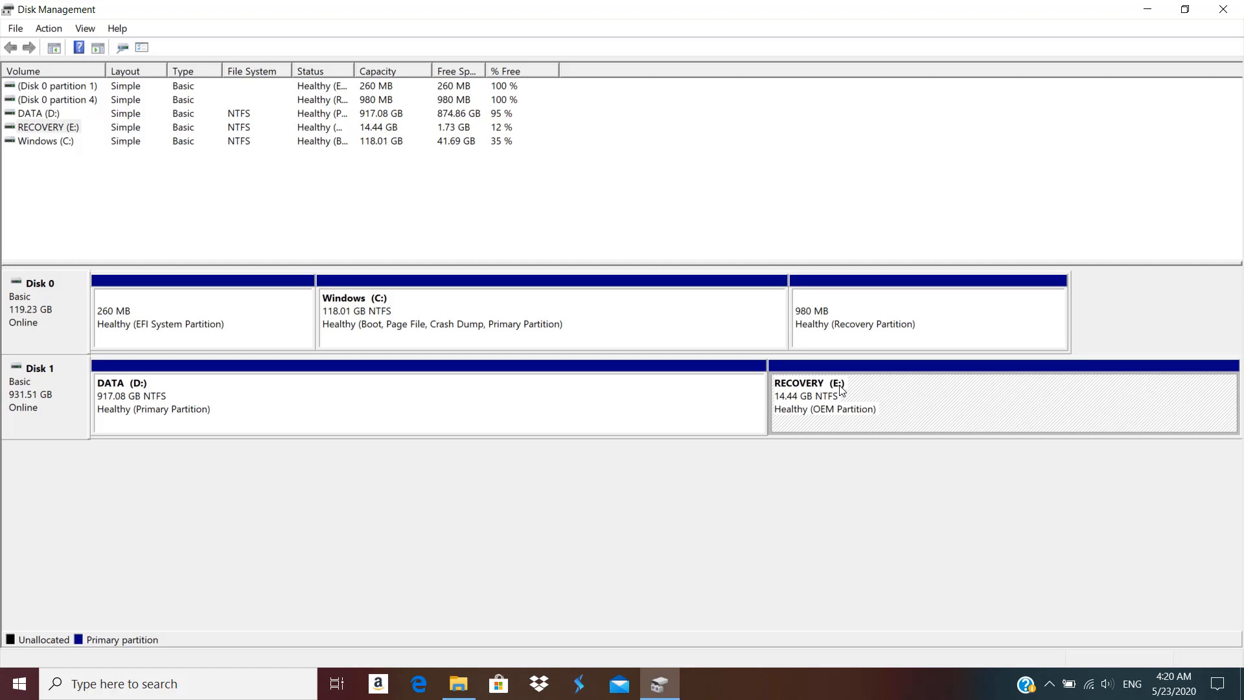
pyautogui.moveTo(1225, 9)
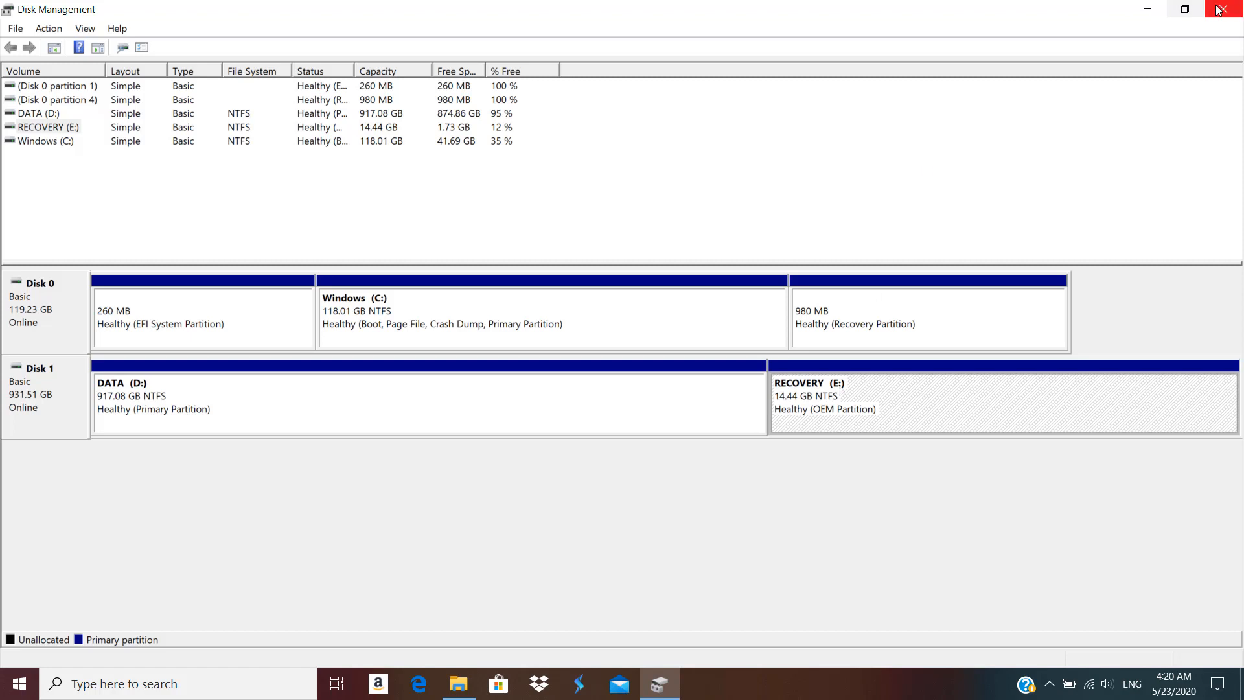
# Step: Close Disk Management and search Start for 'hp' to launch HP Recovery Manager
pyautogui.click(1232, 9)
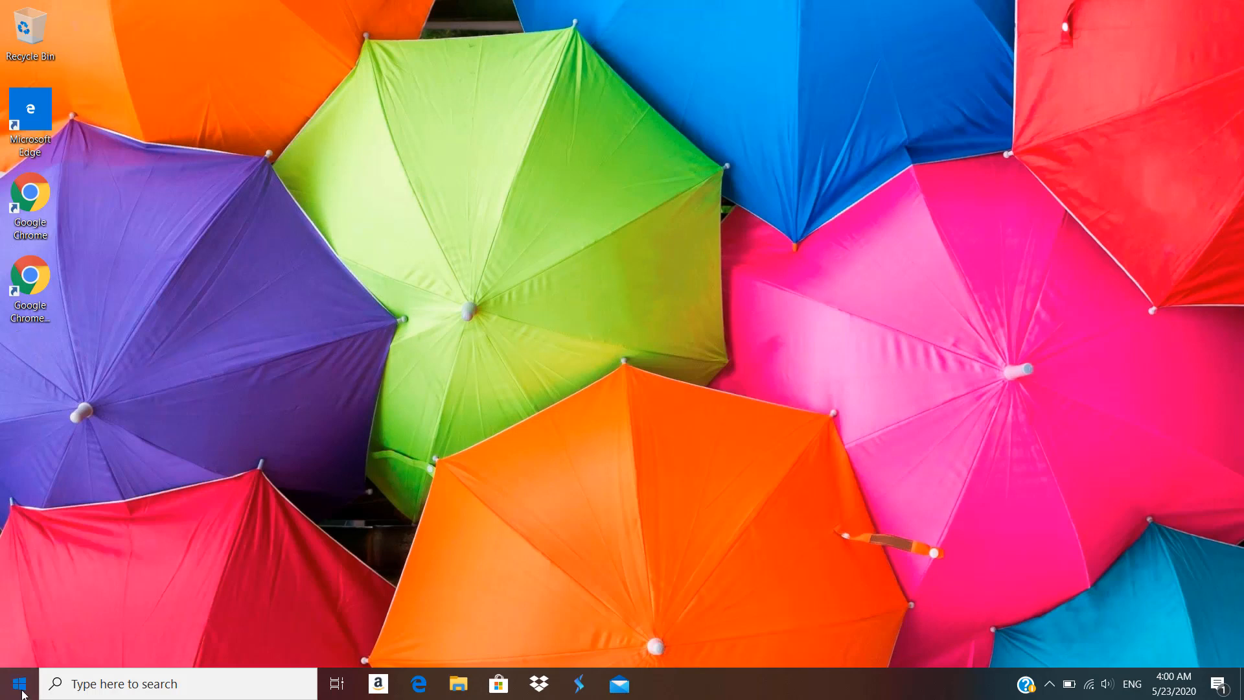
pyautogui.write('hp')
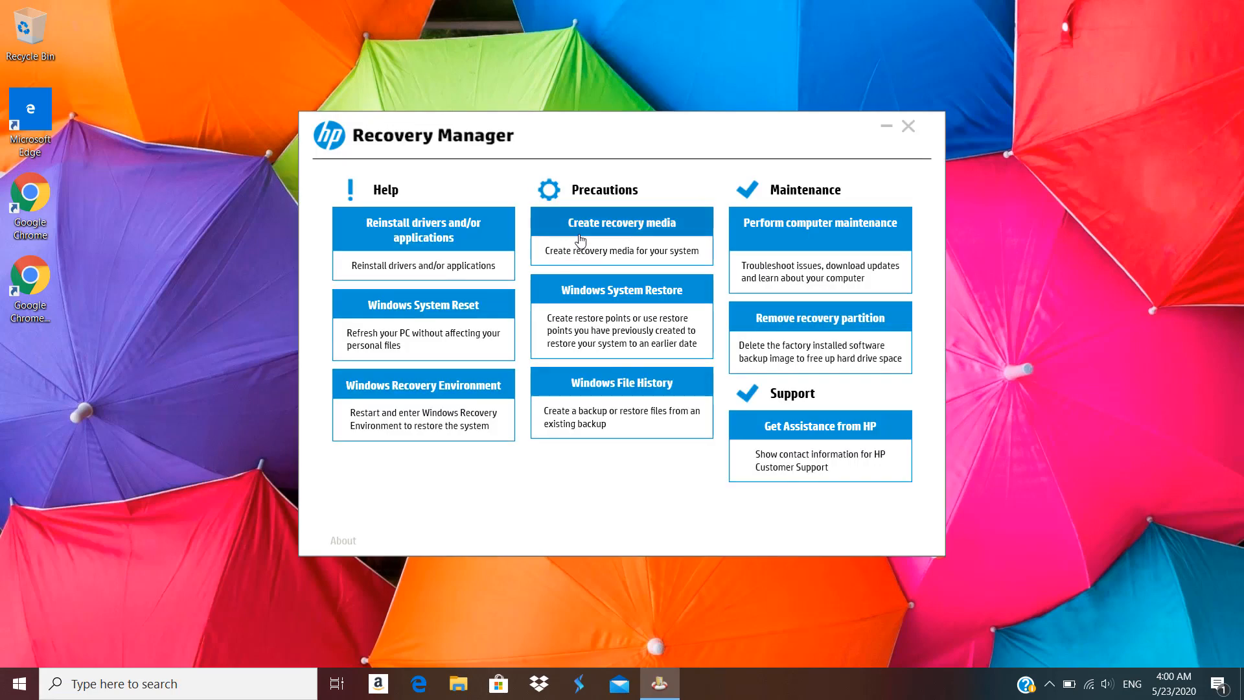
# Step: Begin Create Recovery Media and tick 'I Accept.' for the one-set-only condition
pyautogui.click(621, 222)
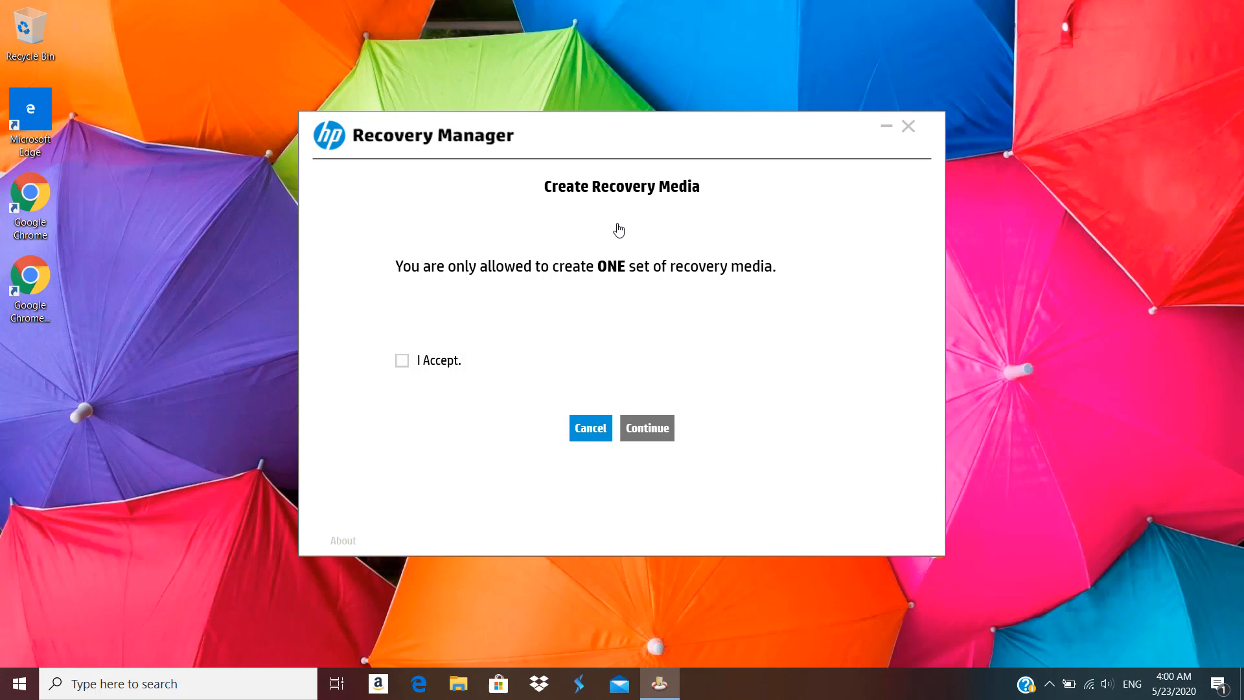
pyautogui.moveTo(403, 366)
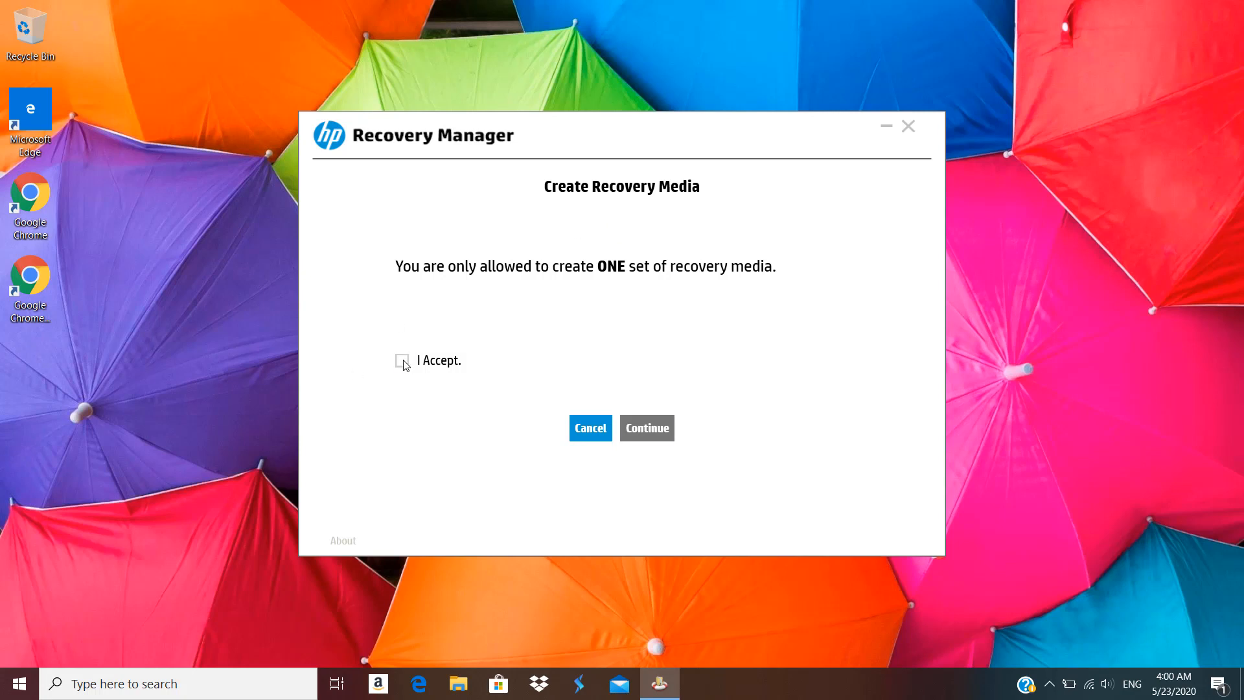
pyautogui.click(402, 361)
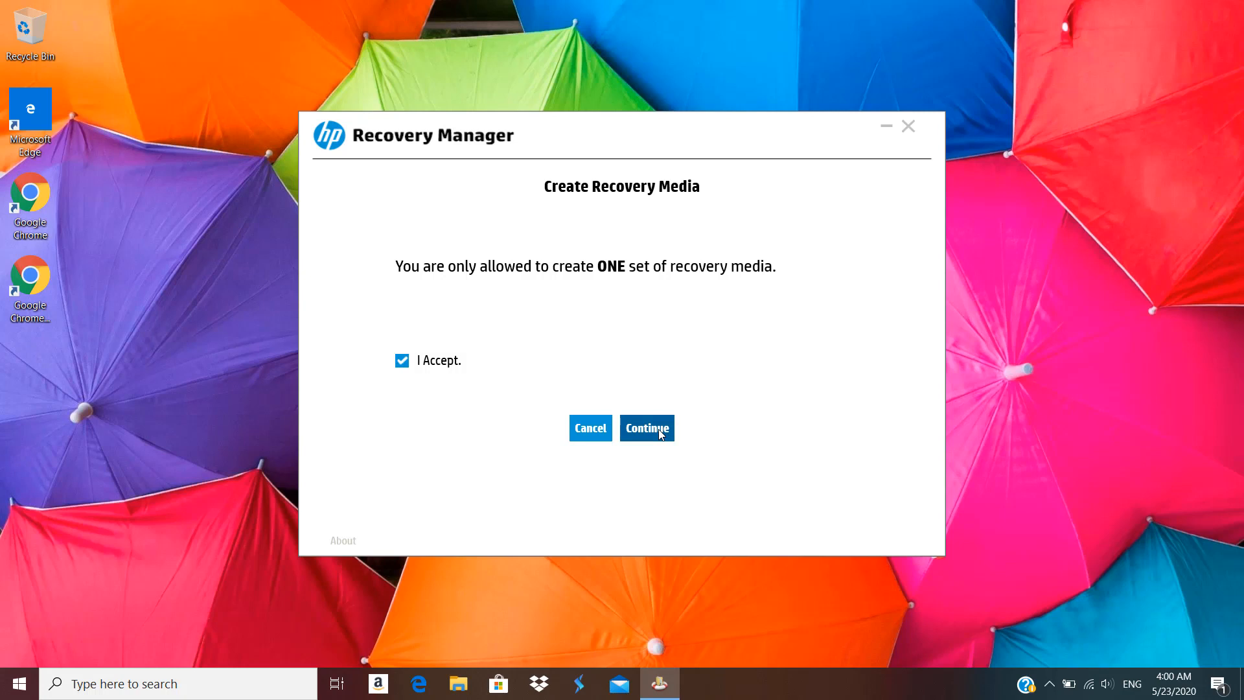
# Step: Continue to media selection with the detected SanDisk USB flash drive on F: as target
pyautogui.click(646, 427)
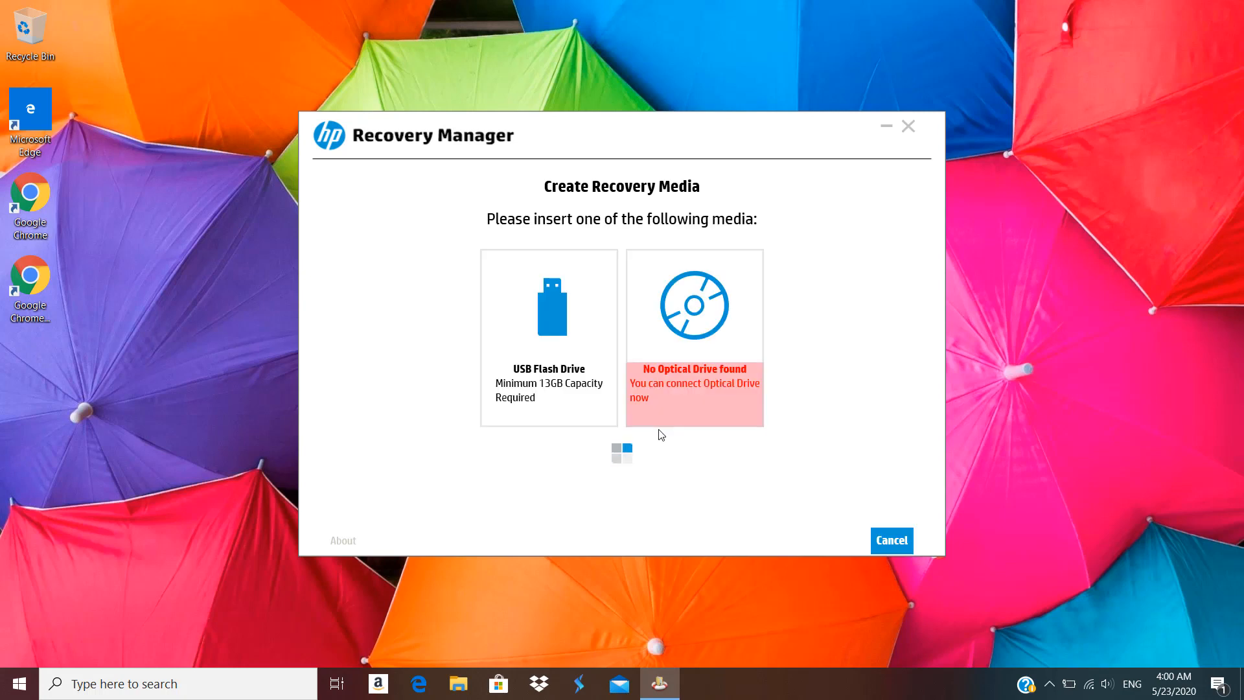
pyautogui.moveTo(579, 430)
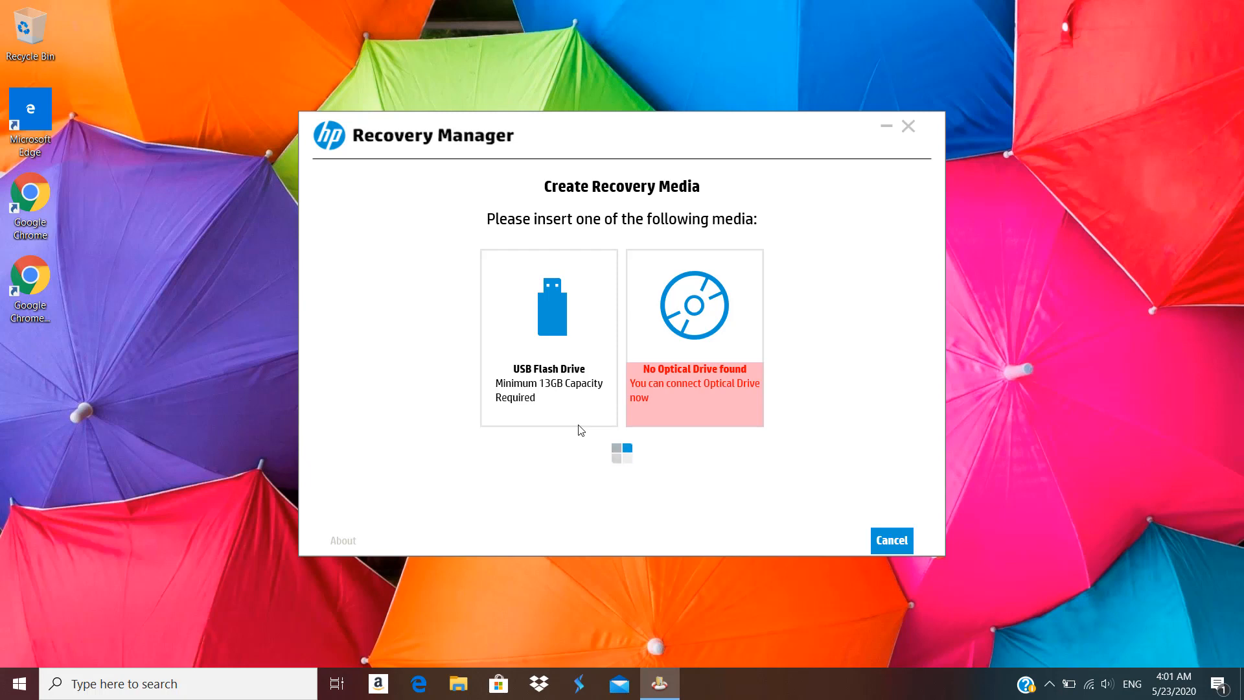
pyautogui.moveTo(705, 341)
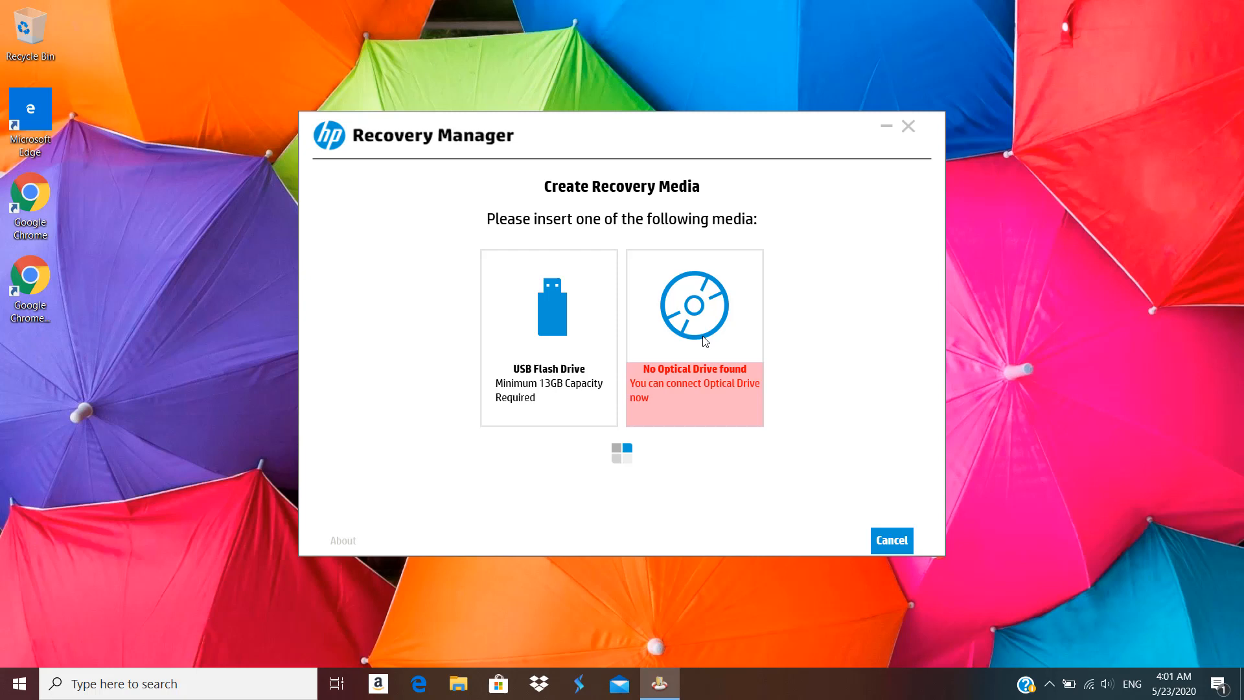
pyautogui.click(459, 683)
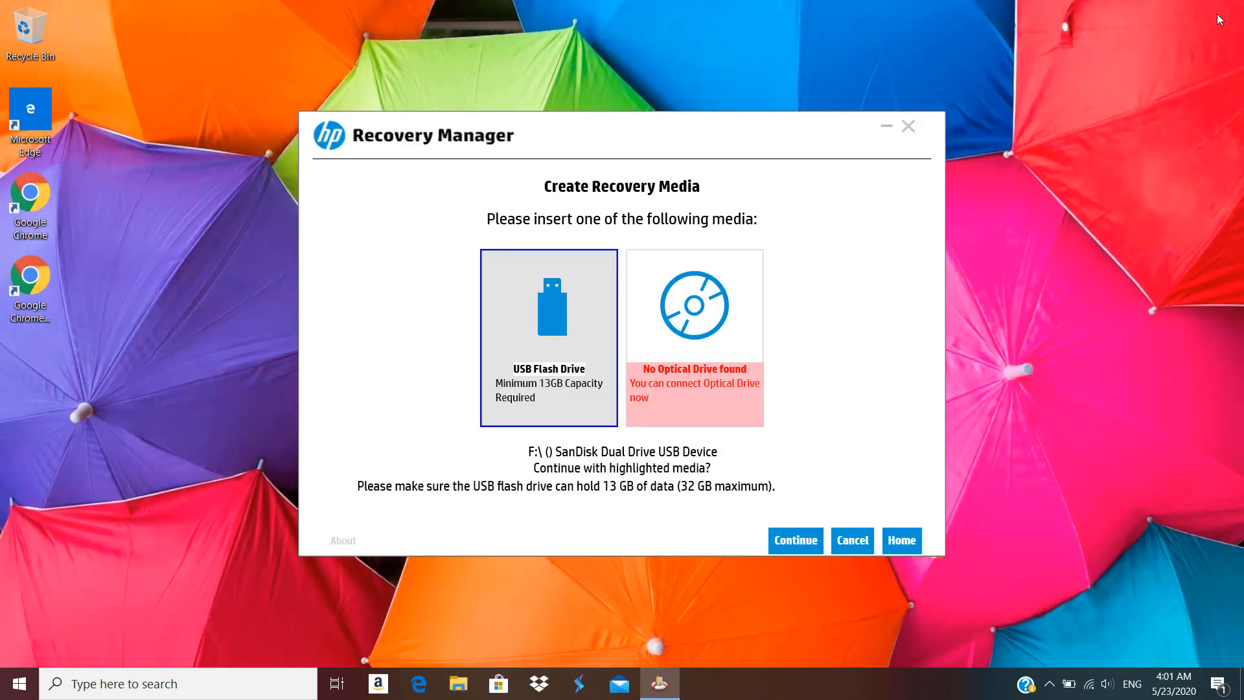
pyautogui.moveTo(538, 463)
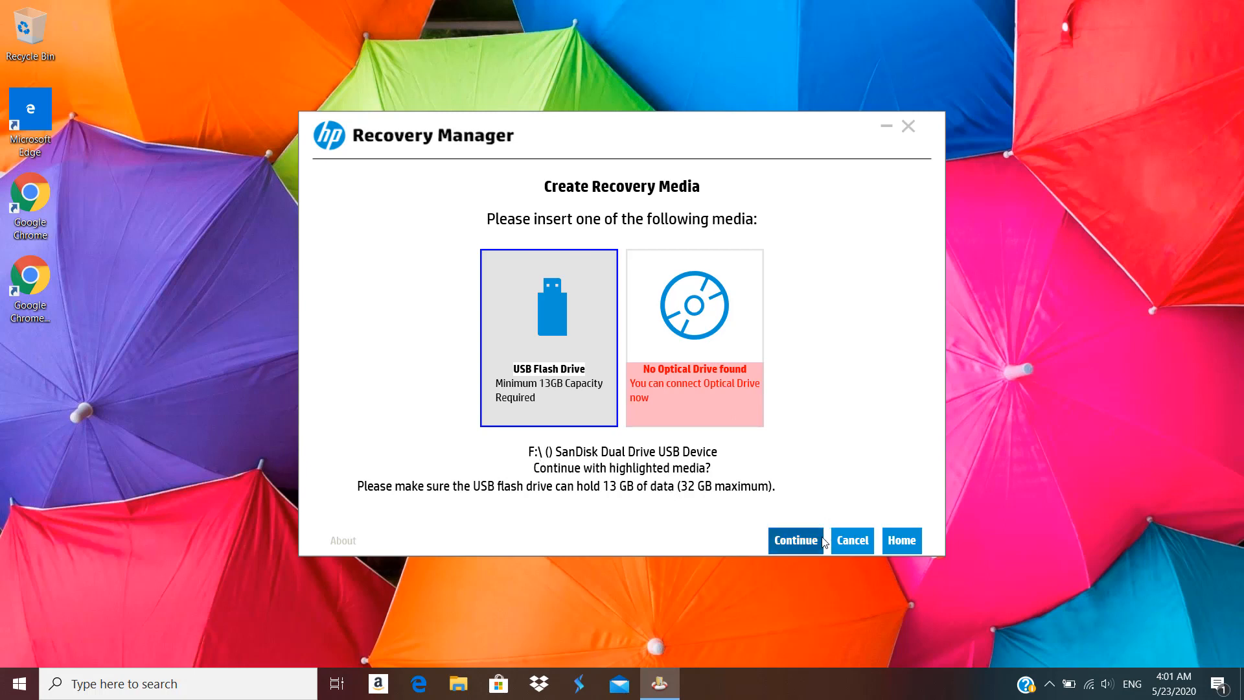
pyautogui.moveTo(504, 521)
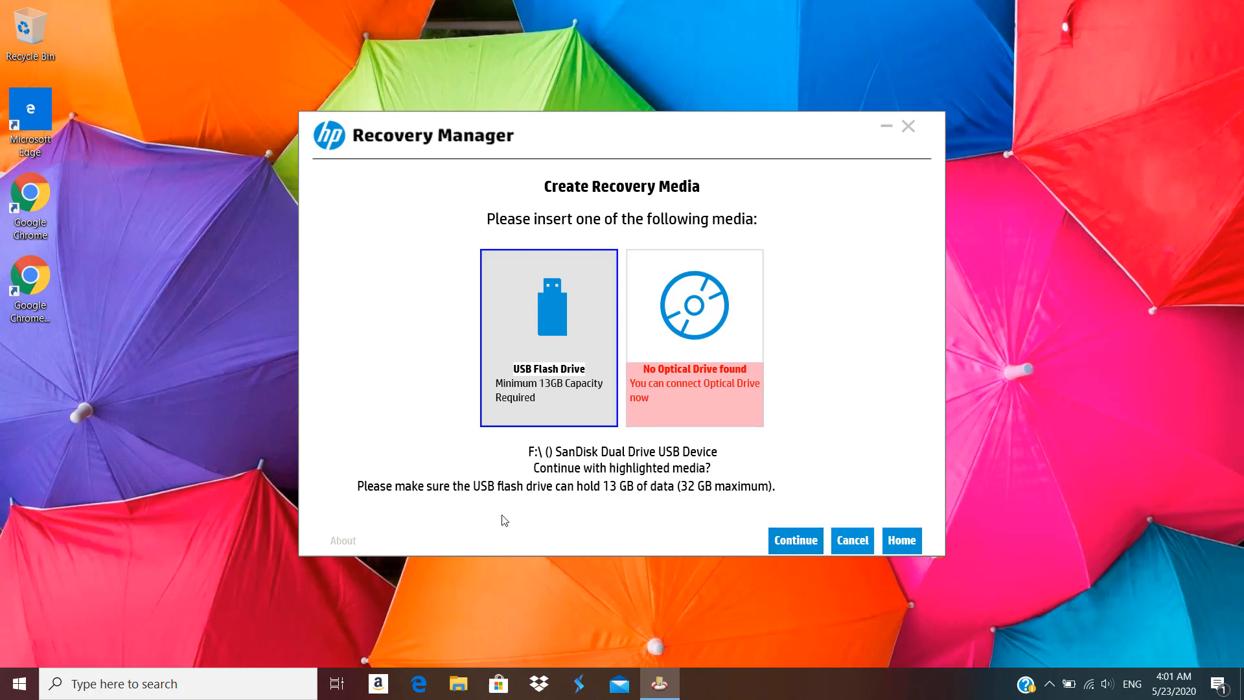
pyautogui.moveTo(546, 398)
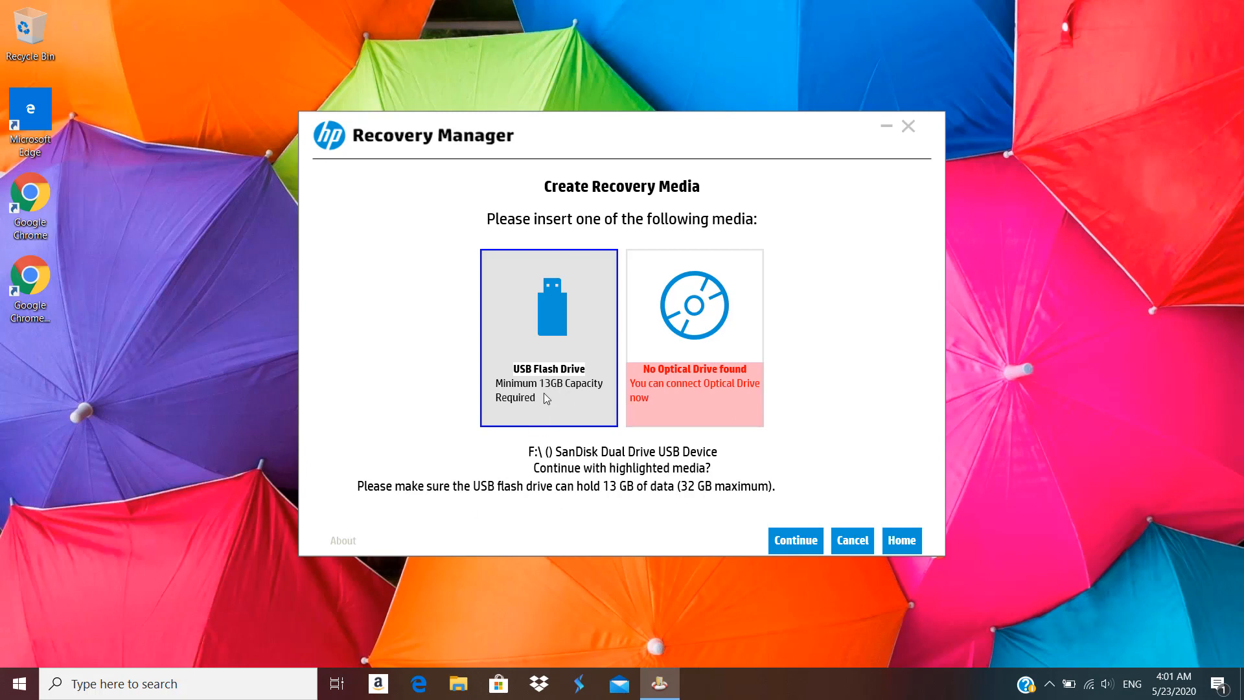
pyautogui.moveTo(551, 395)
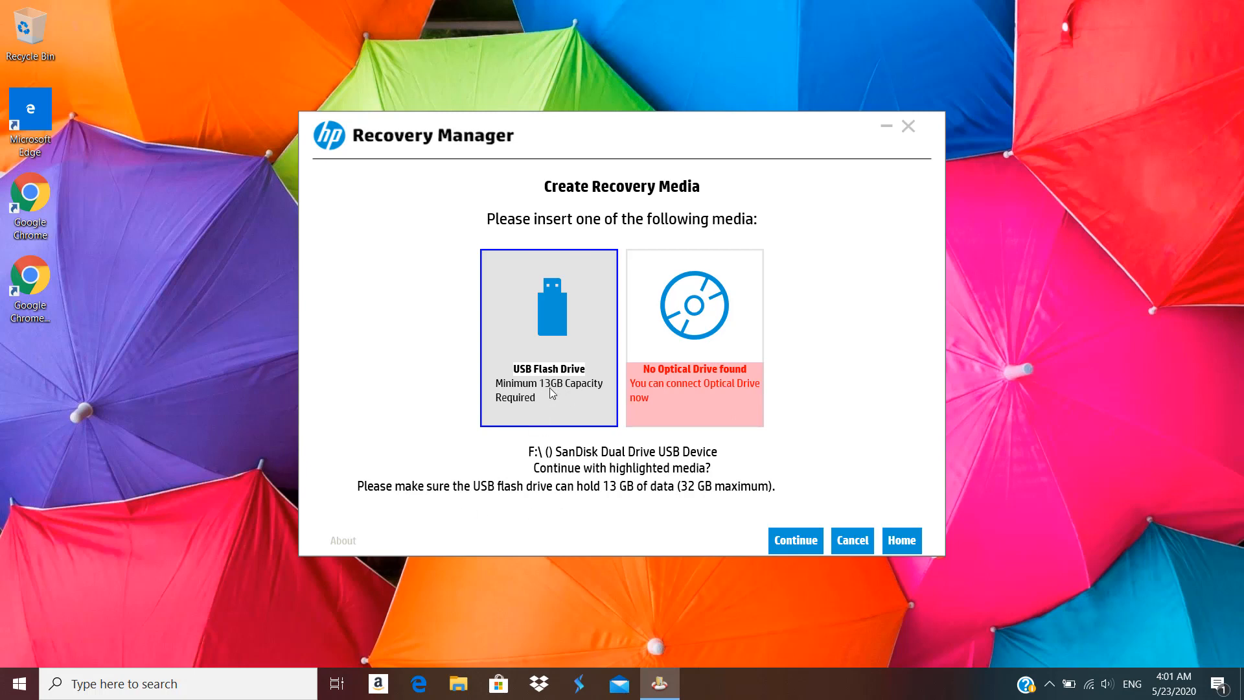
pyautogui.moveTo(708, 499)
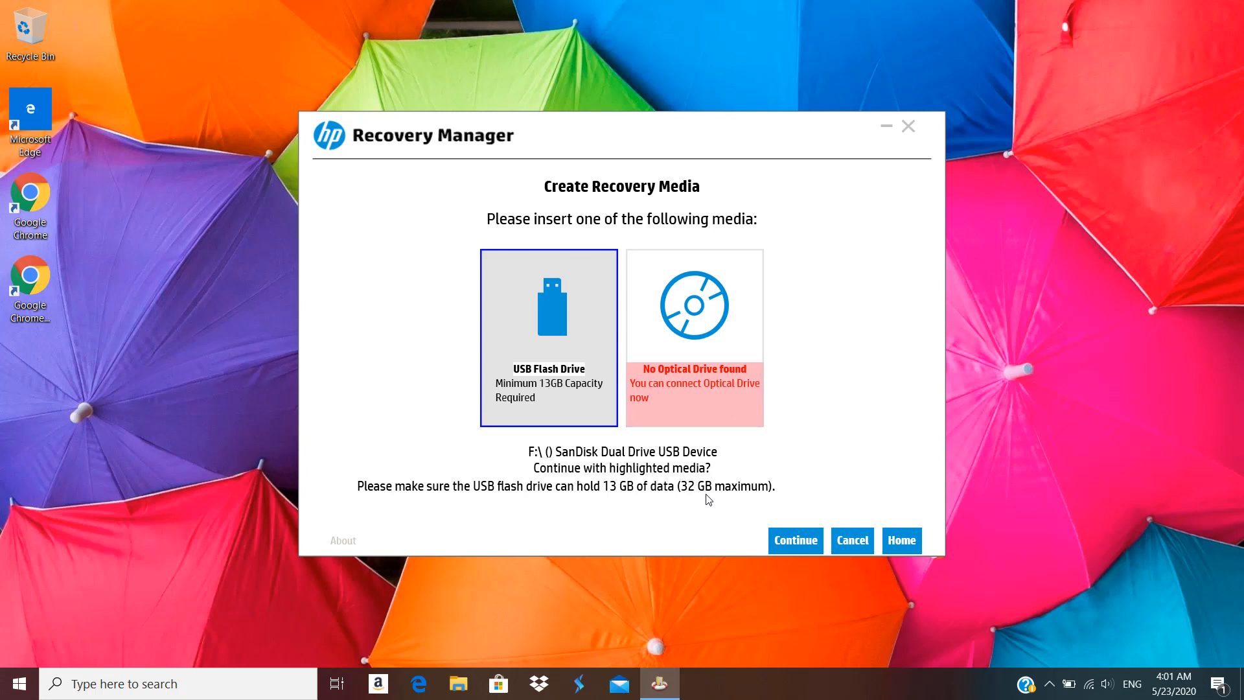
pyautogui.moveTo(853, 540)
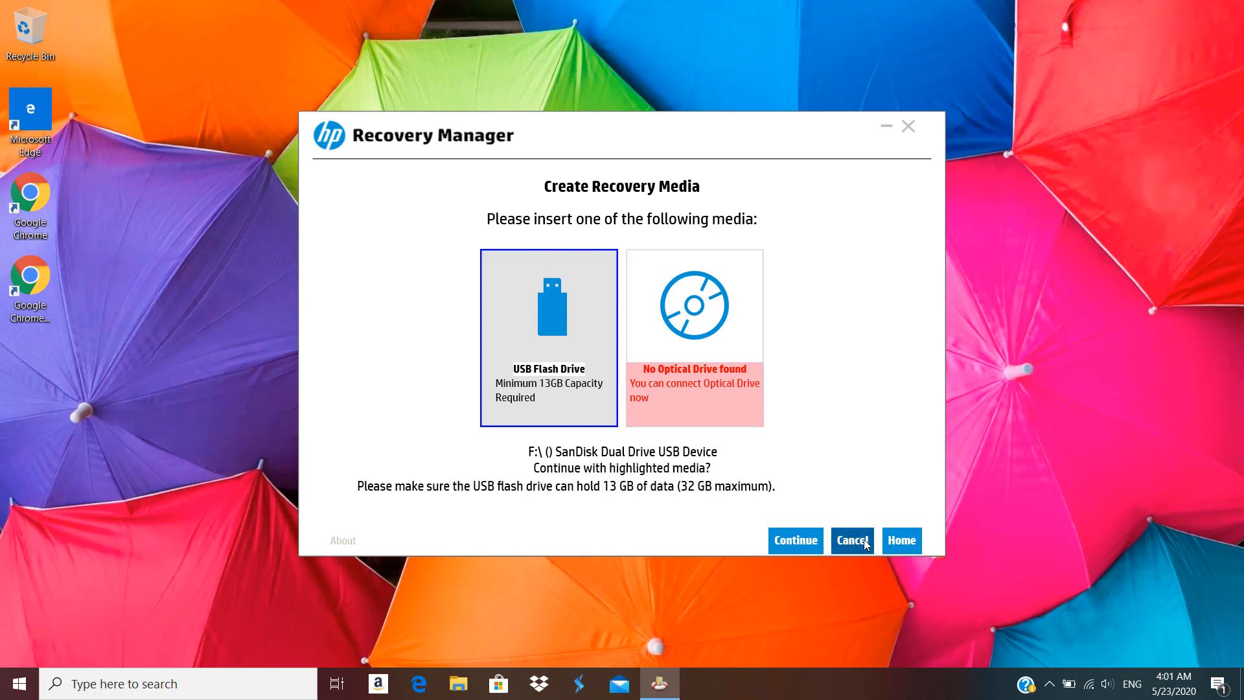
# Step: Continue with the SanDisk drive and OK the format warning to start media creation
pyautogui.click(794, 540)
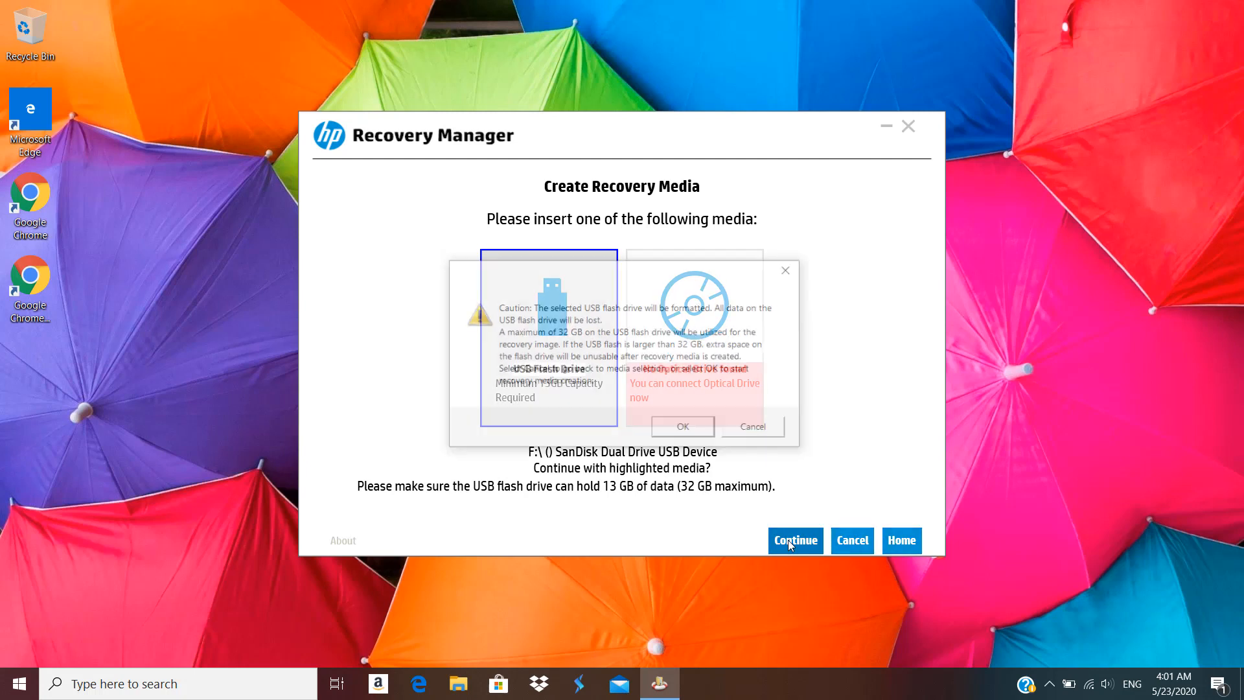
pyautogui.click(794, 541)
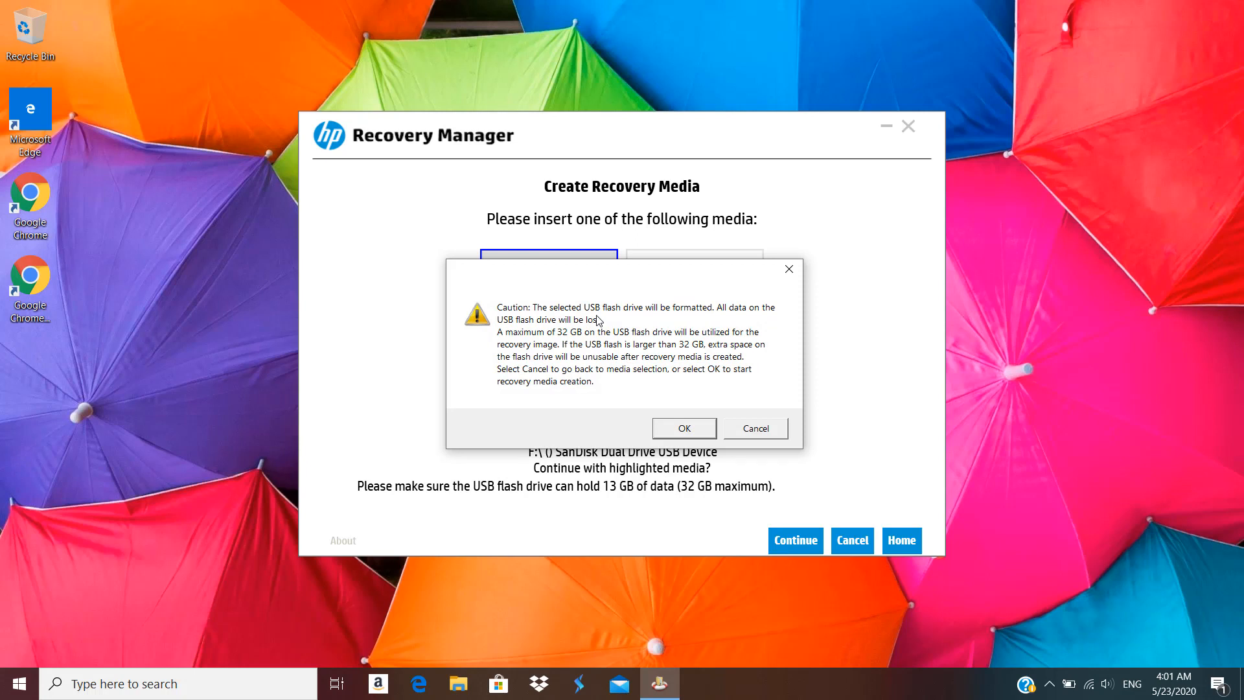
pyautogui.moveTo(486, 331)
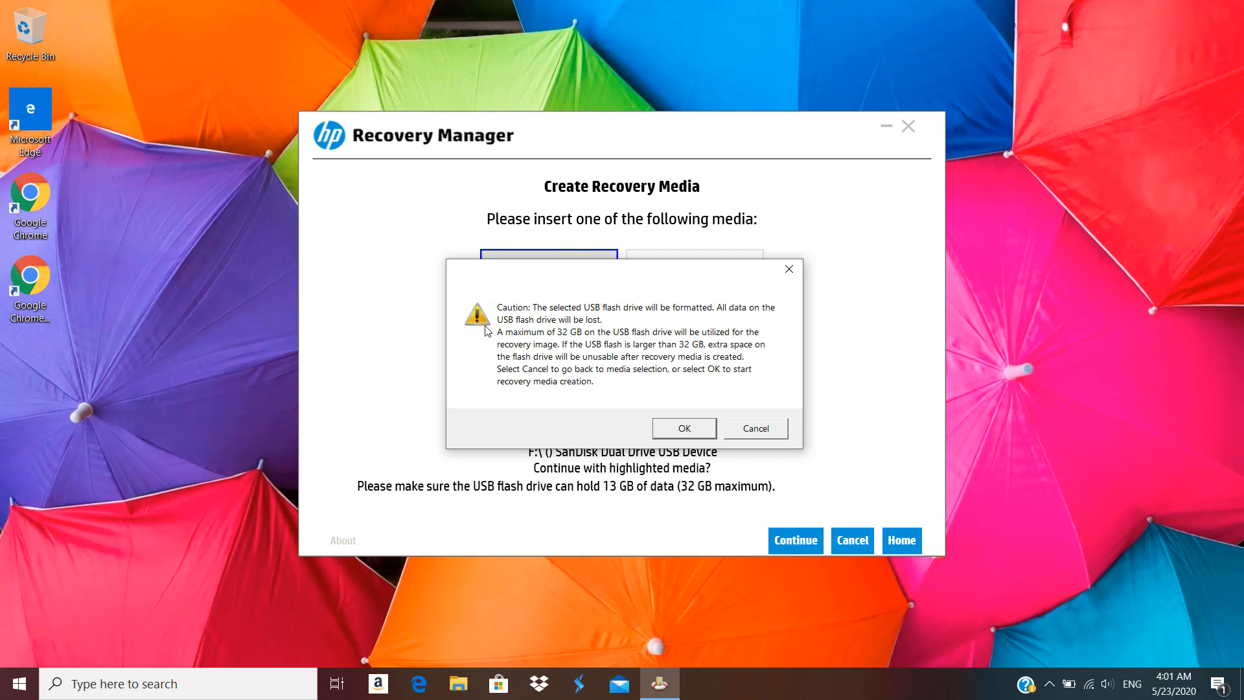
pyautogui.moveTo(582, 341)
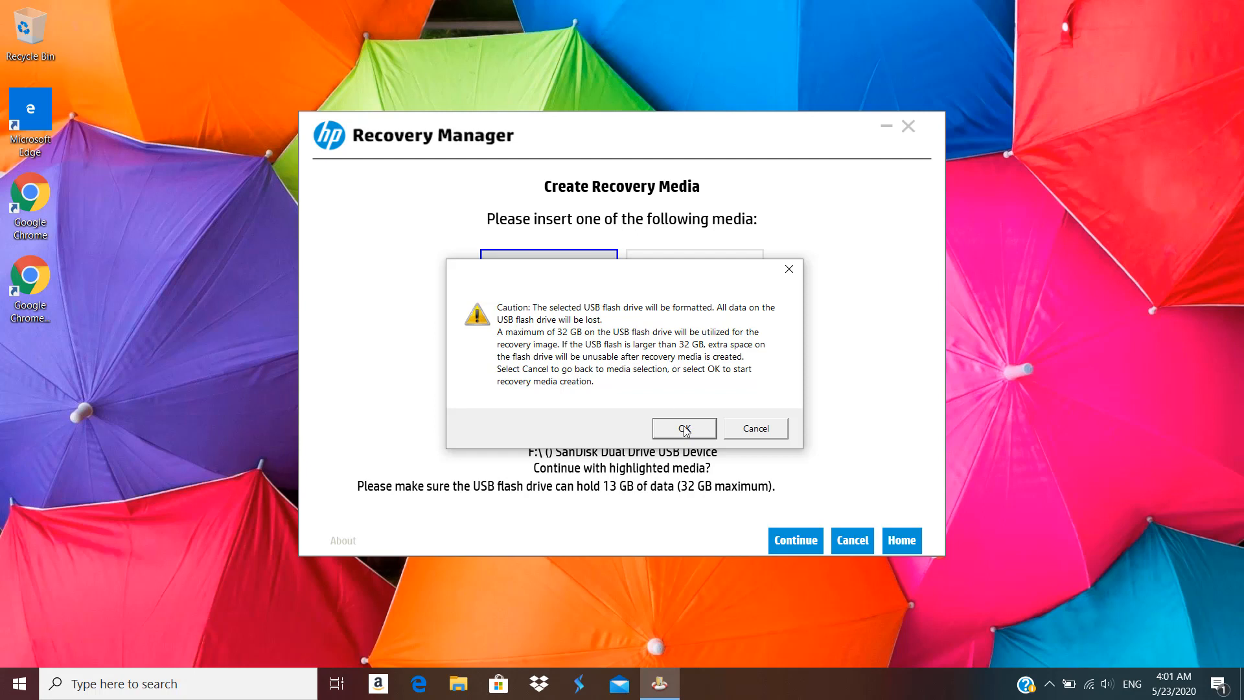
pyautogui.click(684, 429)
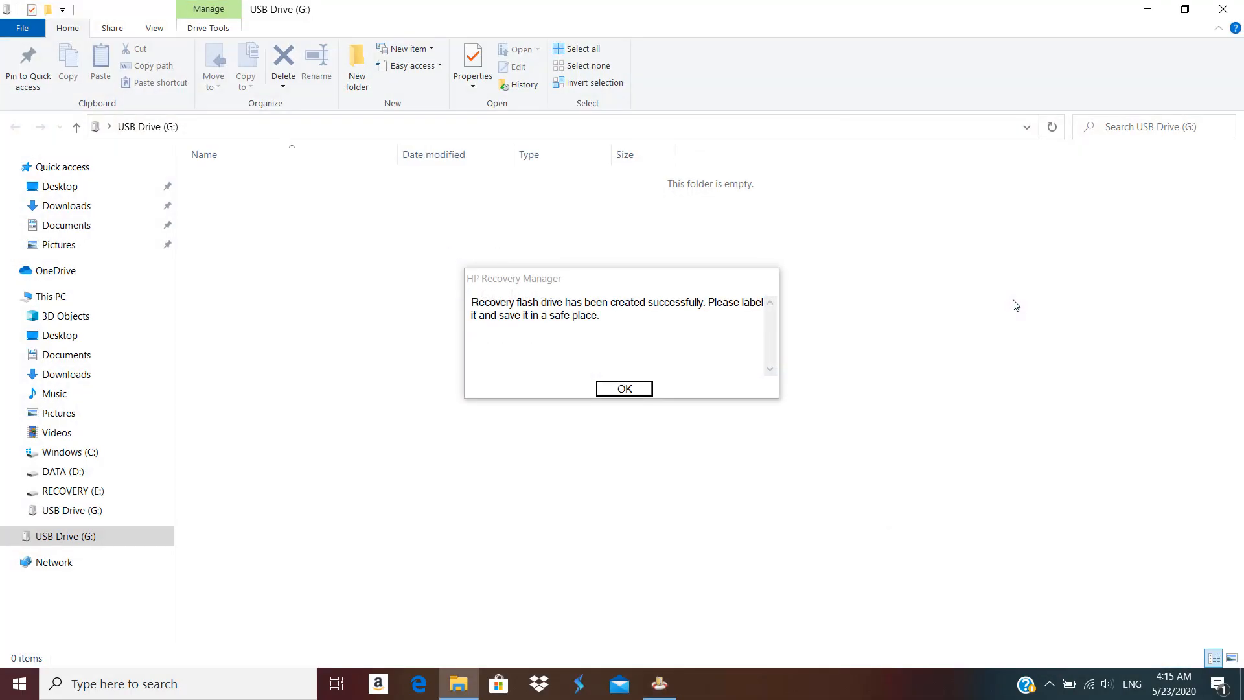
pyautogui.moveTo(625, 388)
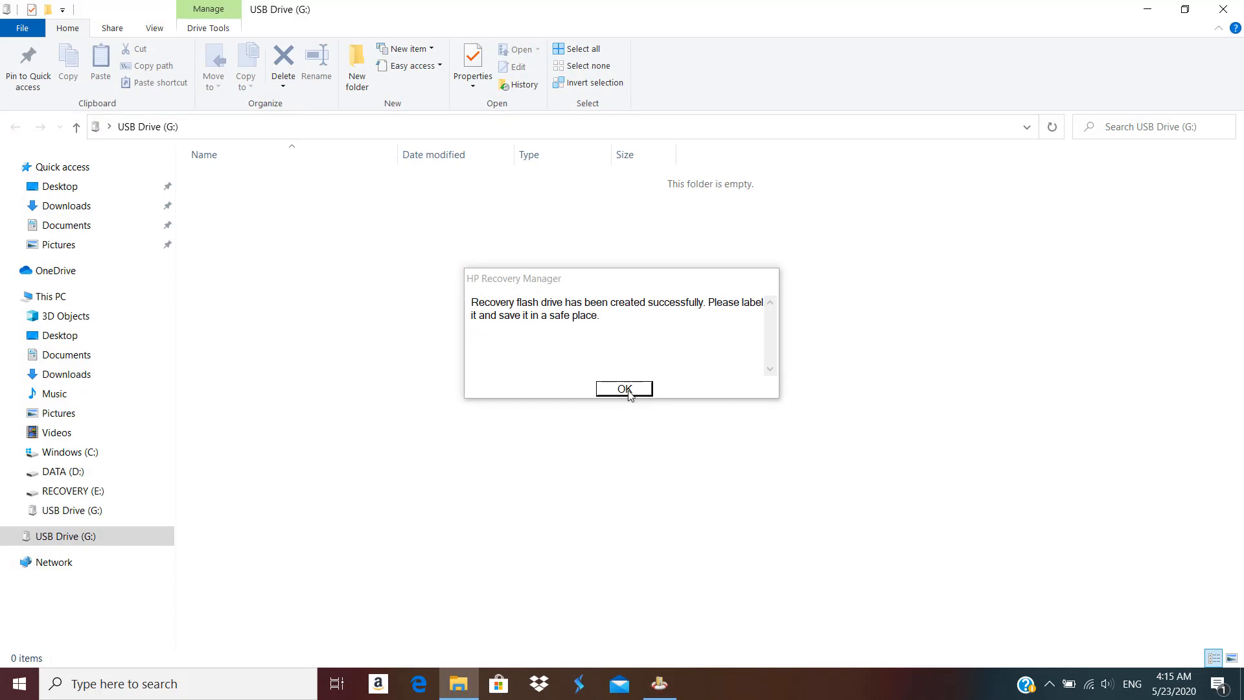
# Step: Dismiss the success message and view USB Drive (G:) properties showing FAT32 with 12.6 GB used
pyautogui.click(624, 388)
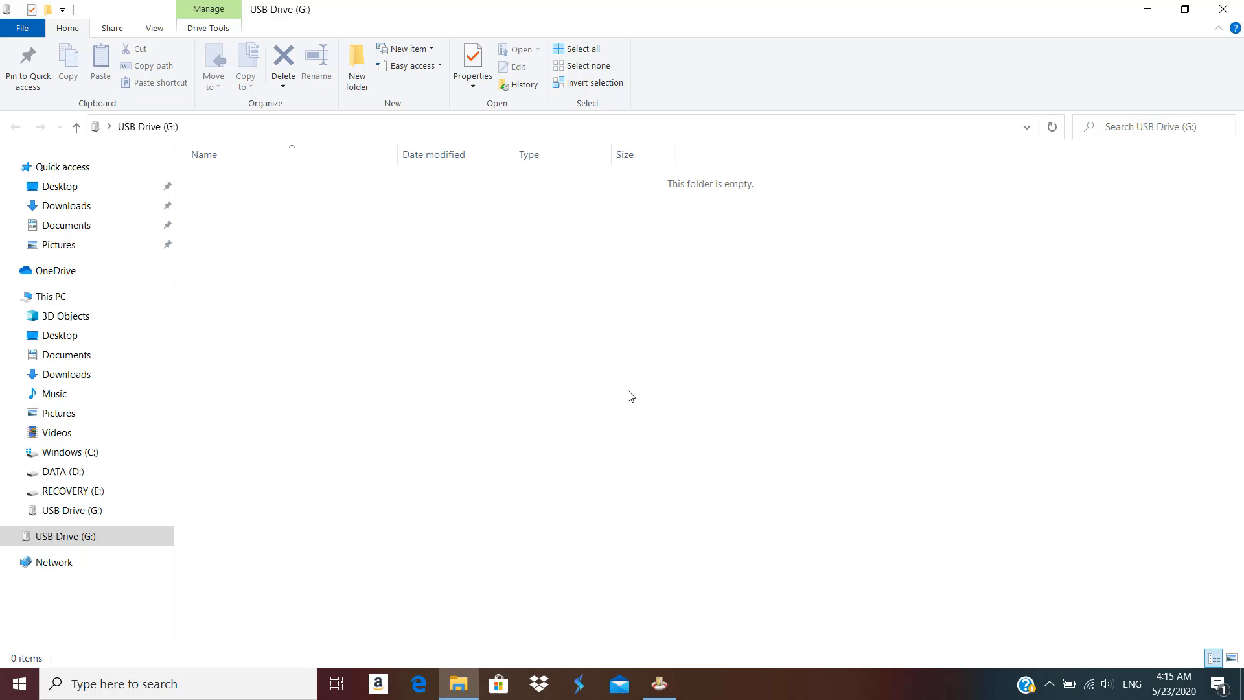
pyautogui.click(51, 296)
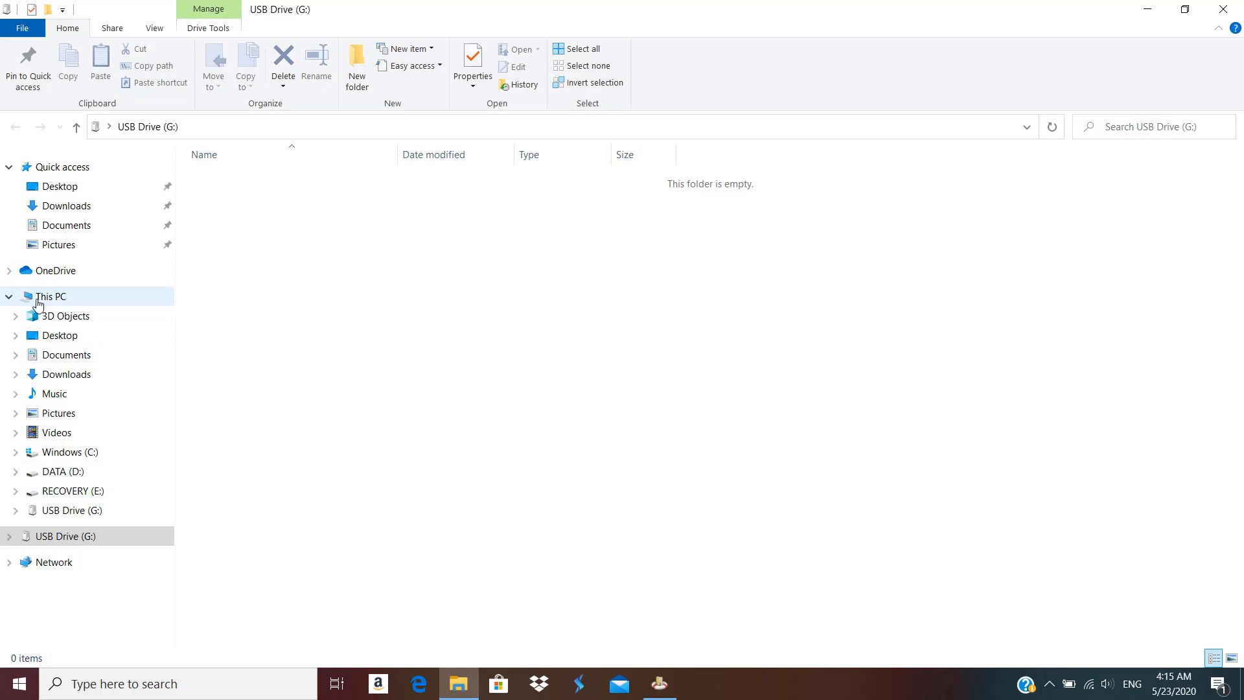
pyautogui.click(50, 296)
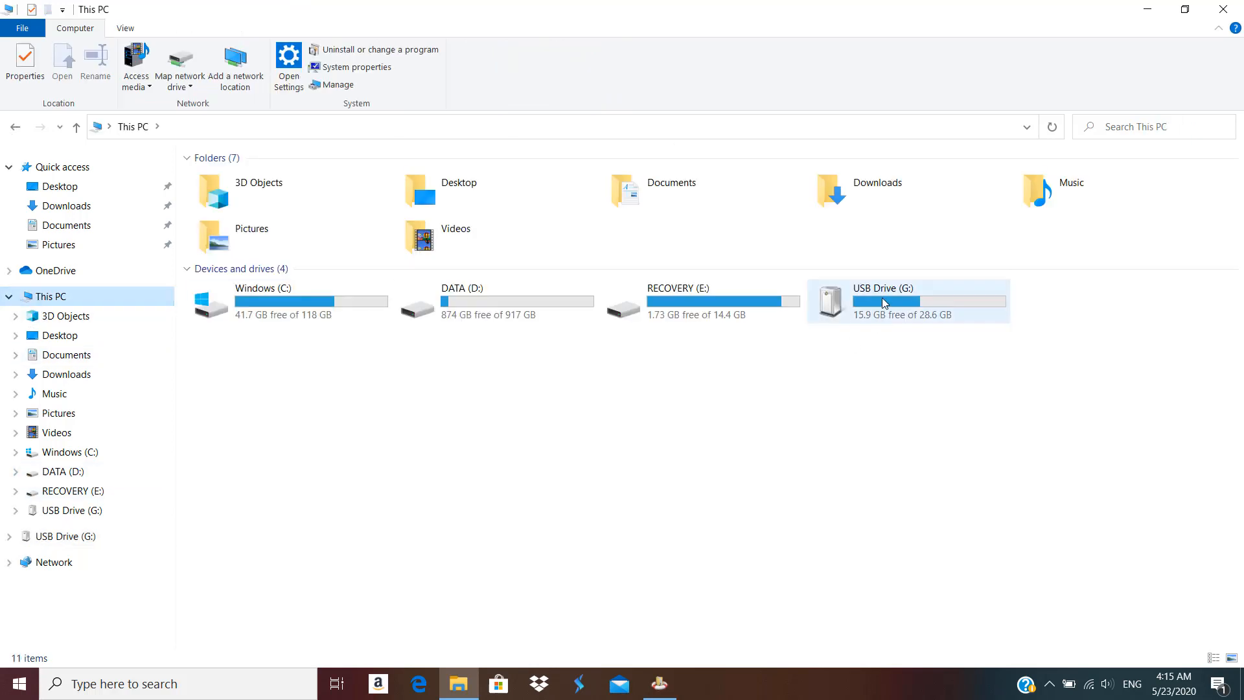
pyautogui.rightClick(883, 302)
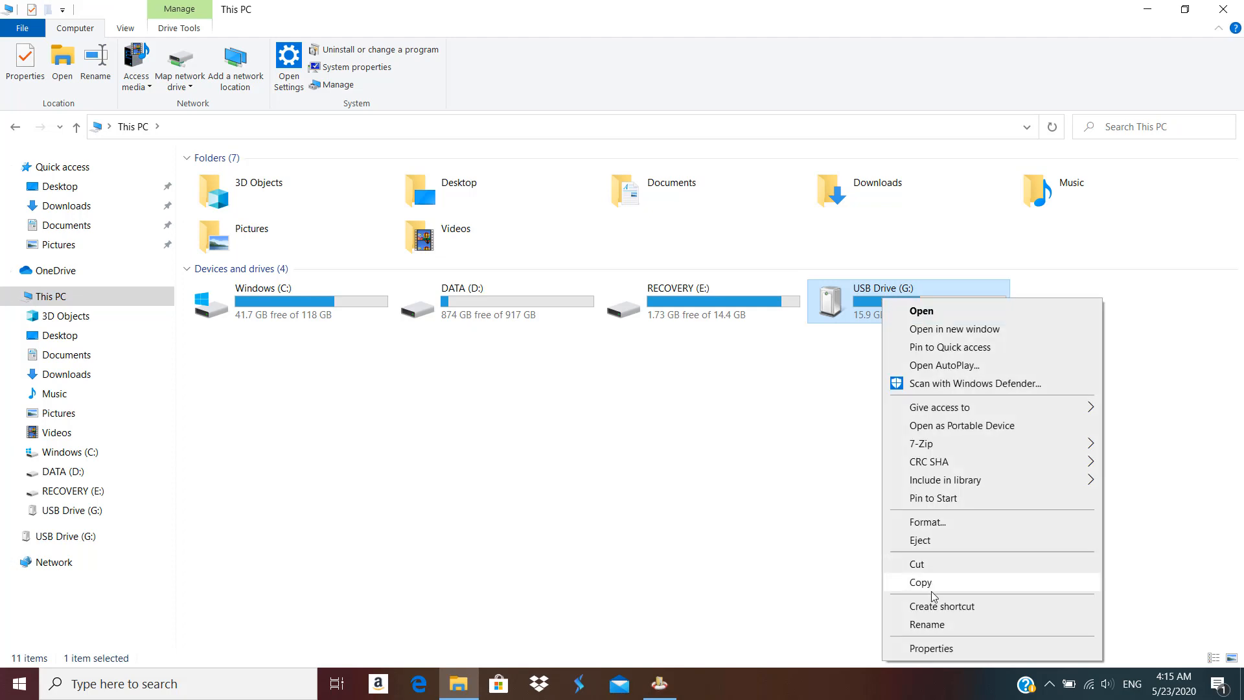
pyautogui.click(931, 648)
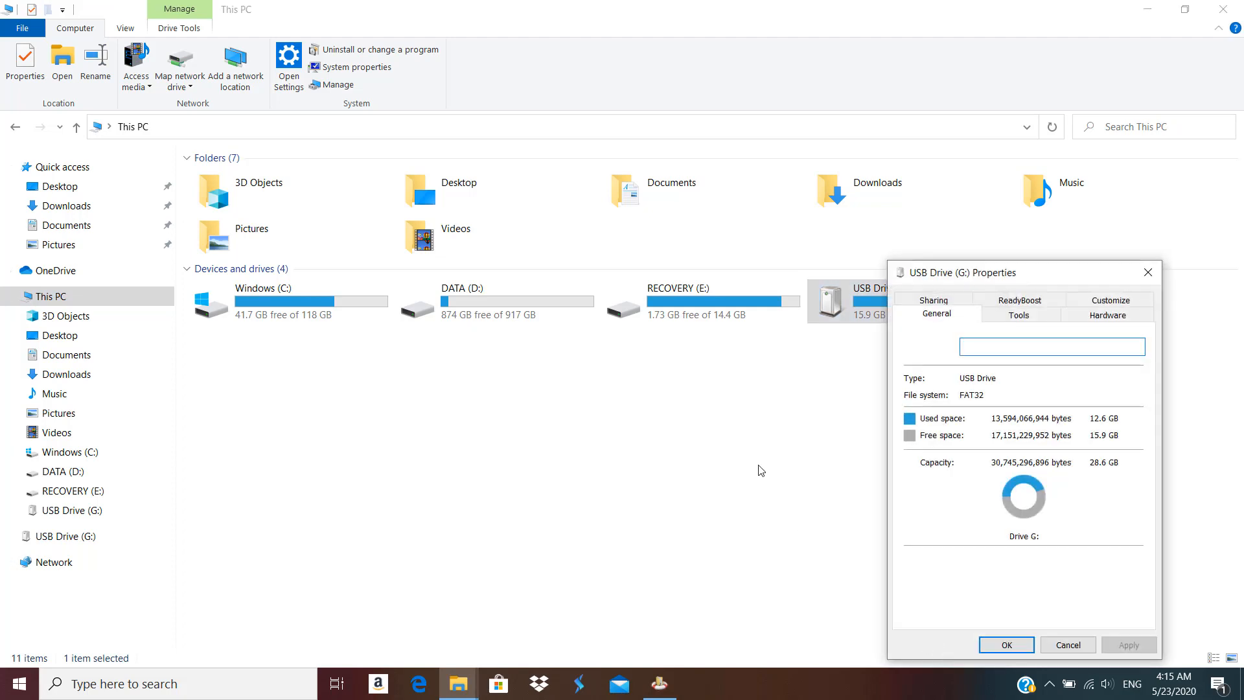
pyautogui.moveTo(1100, 437)
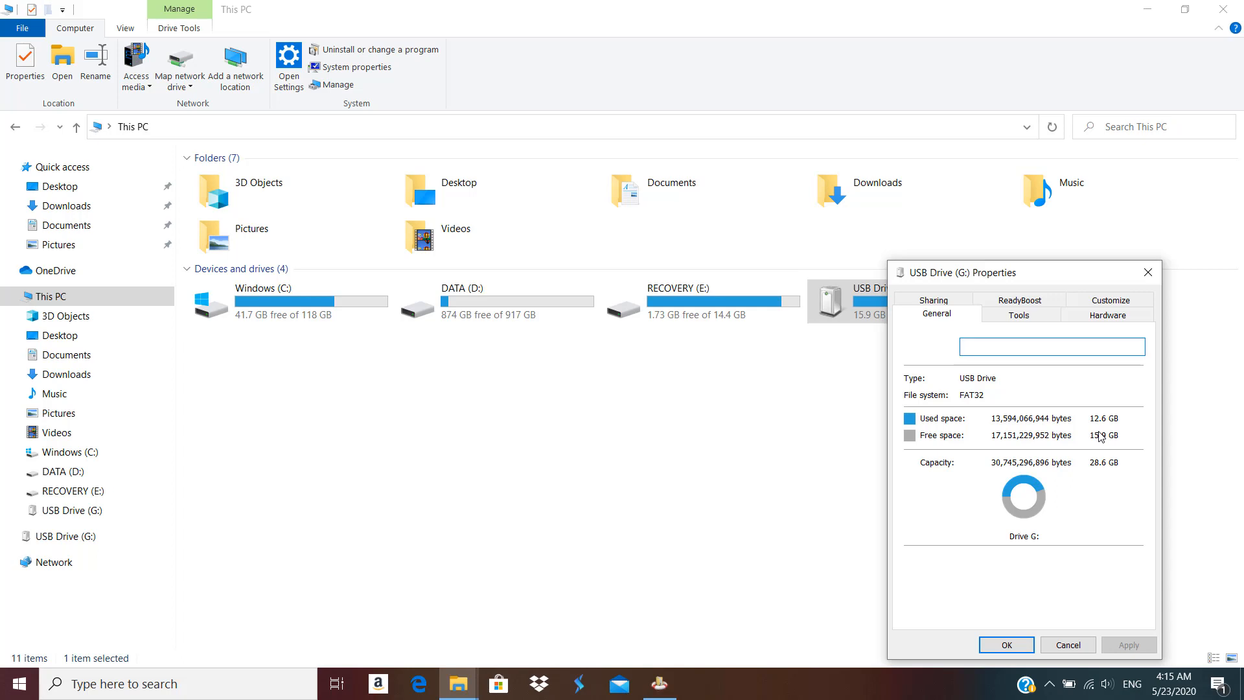
pyautogui.moveTo(1147, 273)
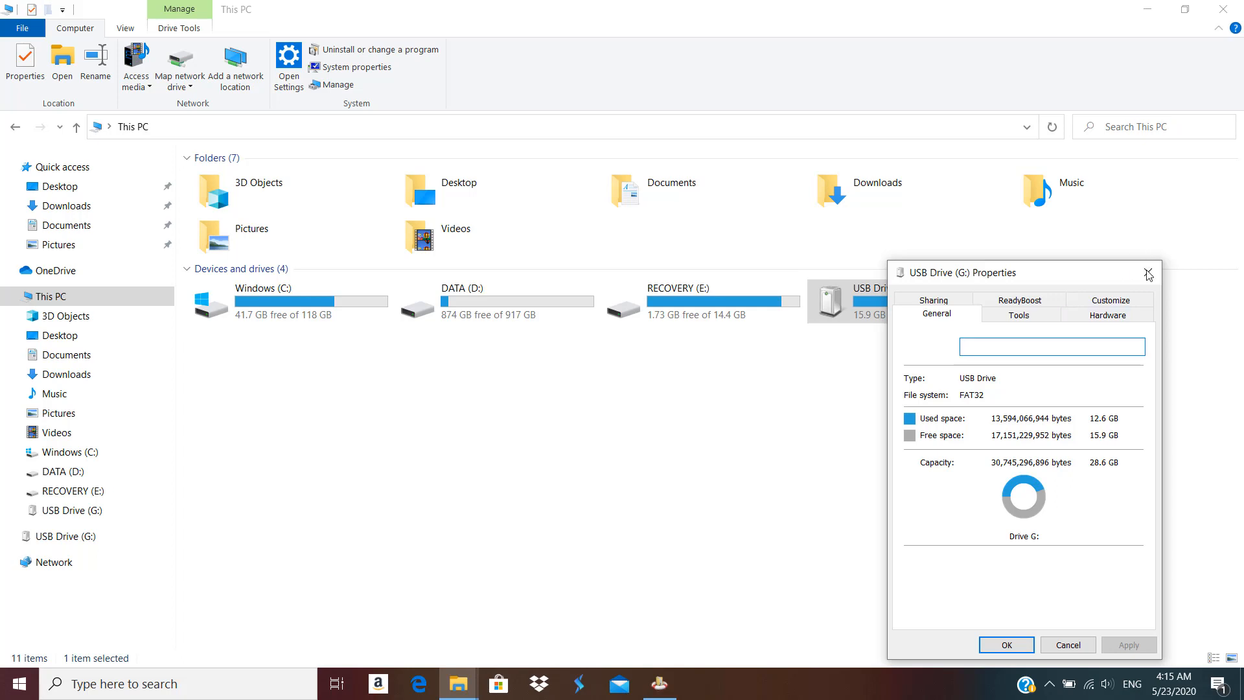
# Step: Close the drive properties and HP Recovery Manager, returning to the desktop
pyautogui.click(1149, 272)
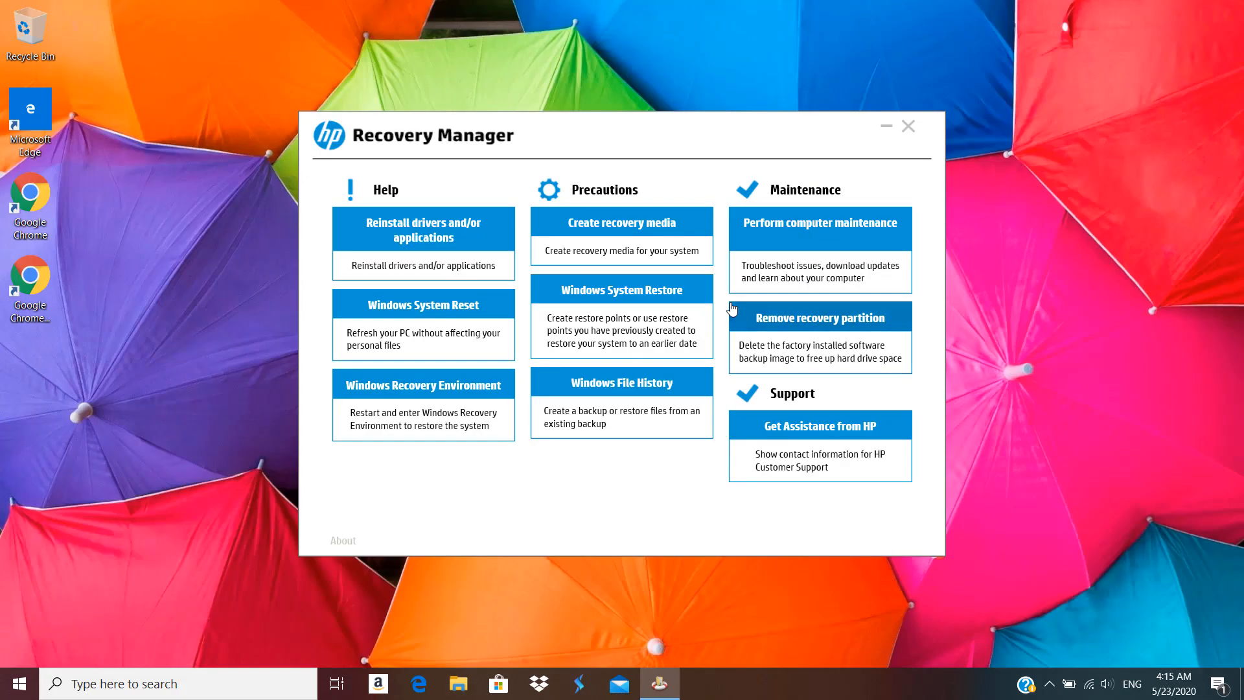
pyautogui.click(907, 127)
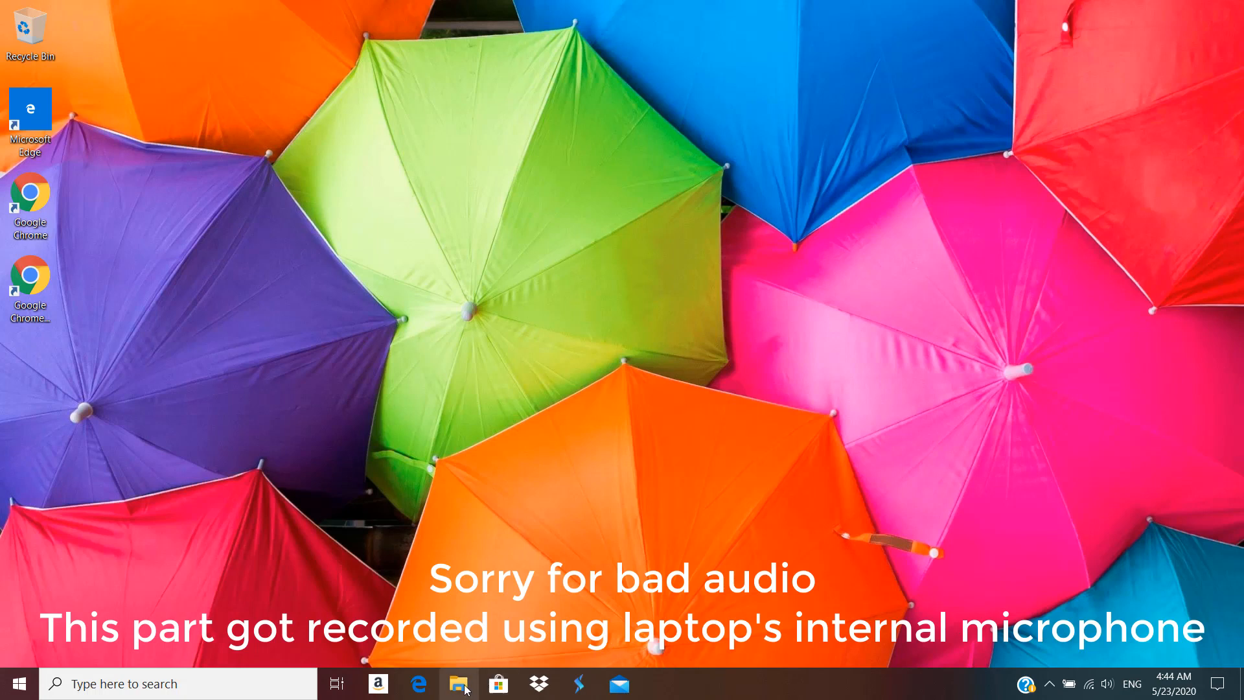
# Step: Reopen File Explorer, check USB Drive (F:) is FAT32 with 12.6 GB used, and open its empty-looking folder
pyautogui.click(458, 683)
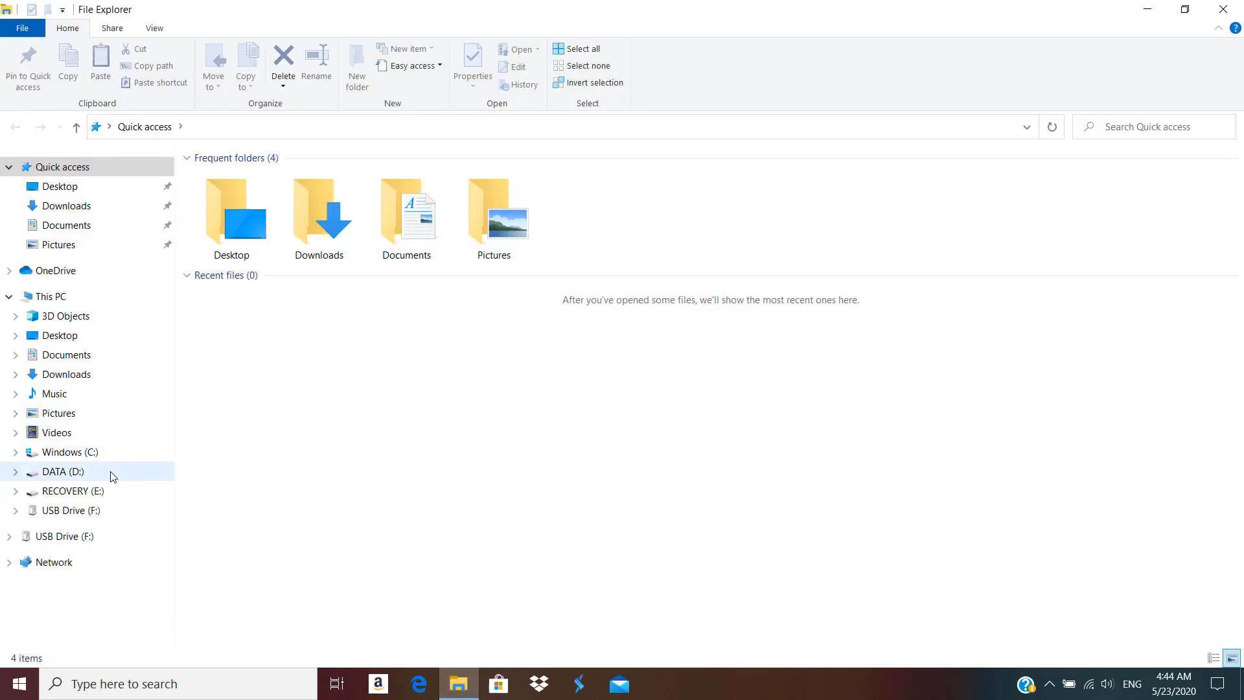
pyautogui.click(70, 509)
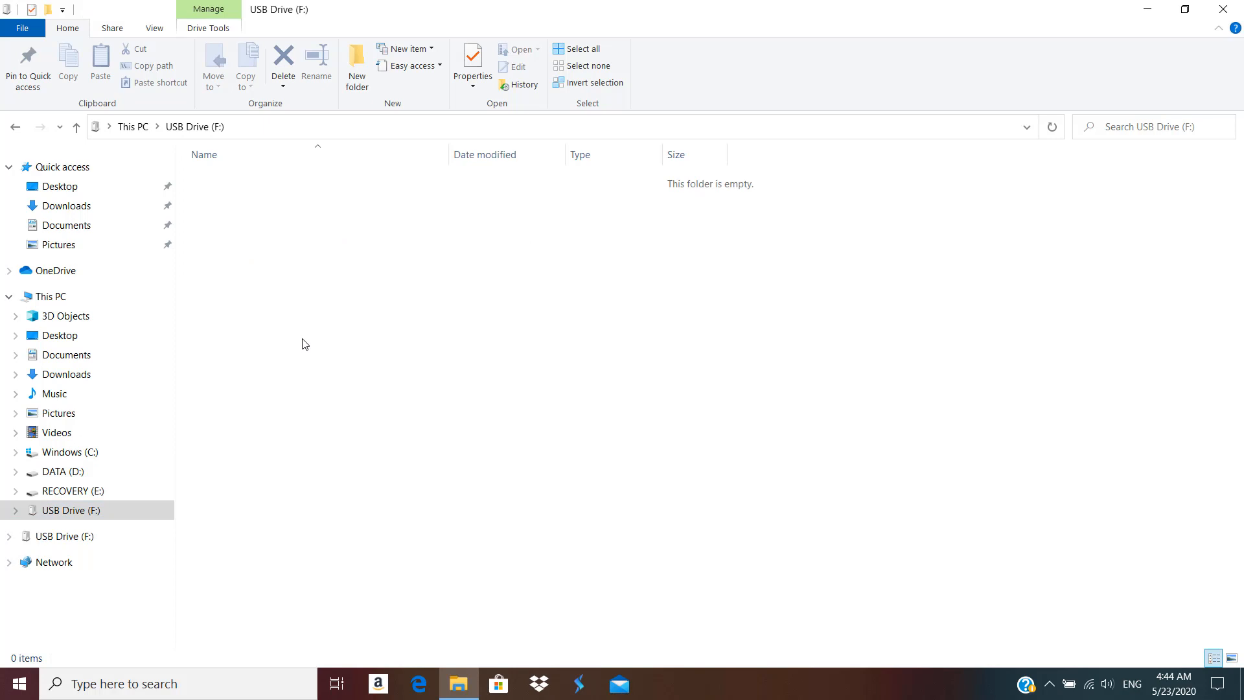
pyautogui.moveTo(81, 295)
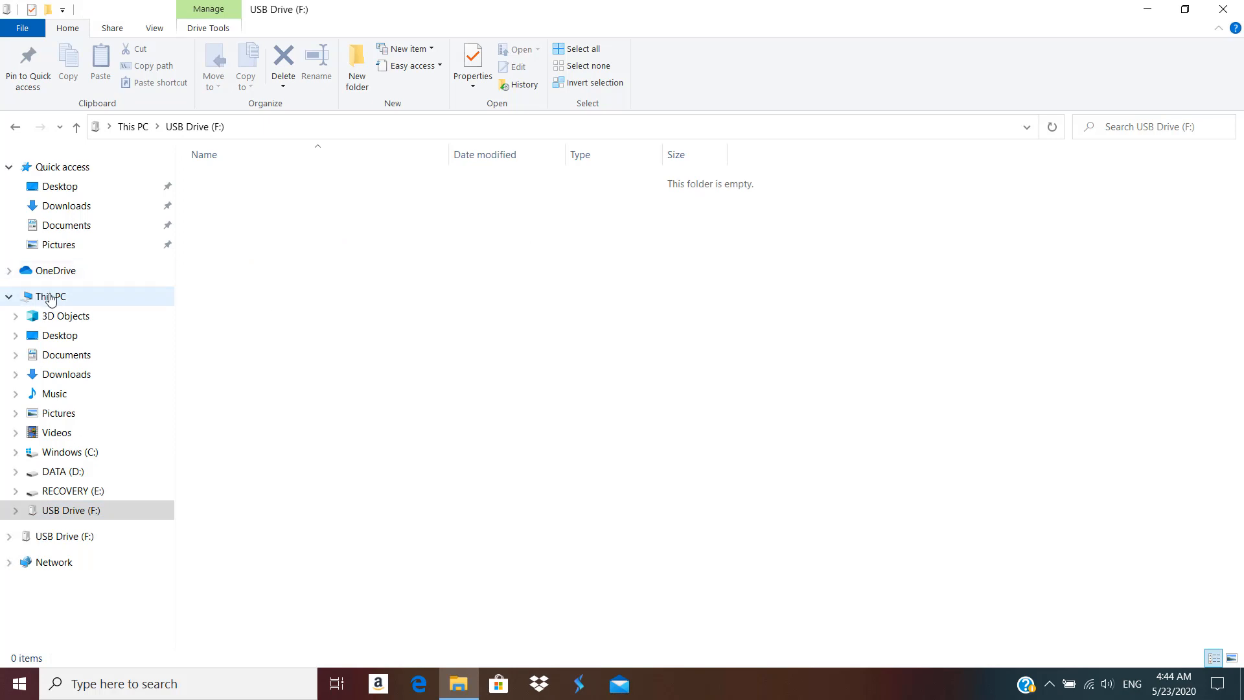
pyautogui.click(49, 296)
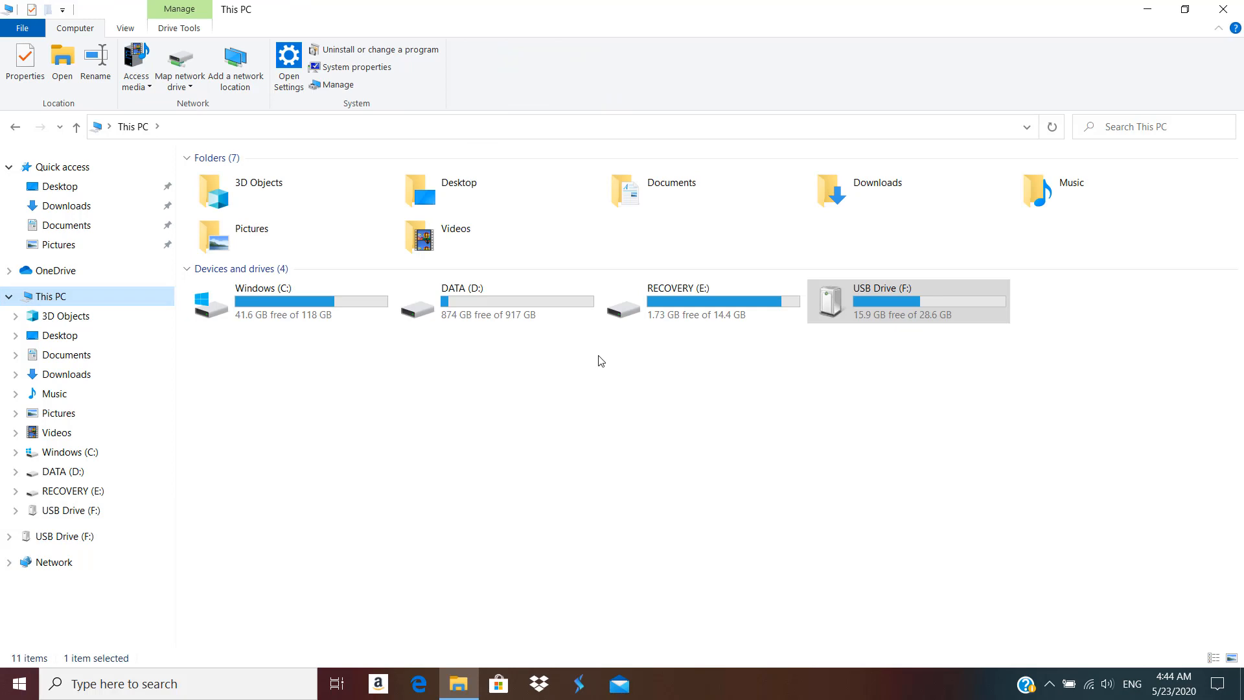
pyautogui.moveTo(867, 322)
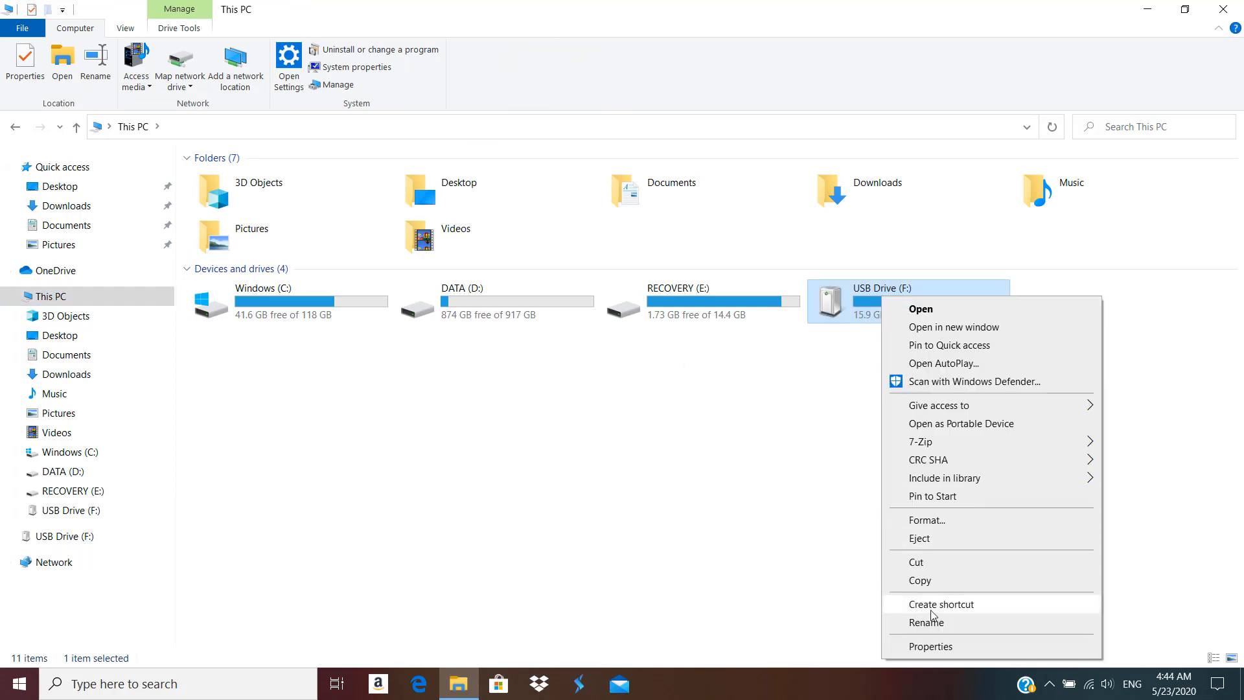
pyautogui.click(930, 646)
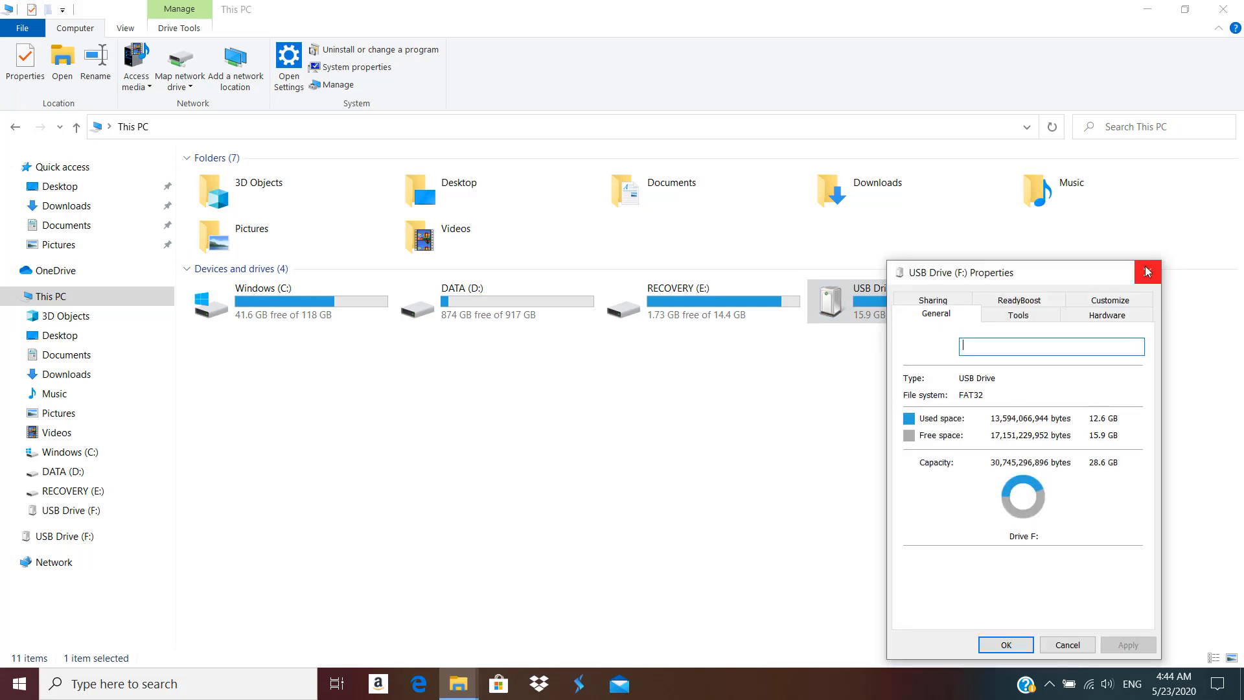
pyautogui.click(1147, 273)
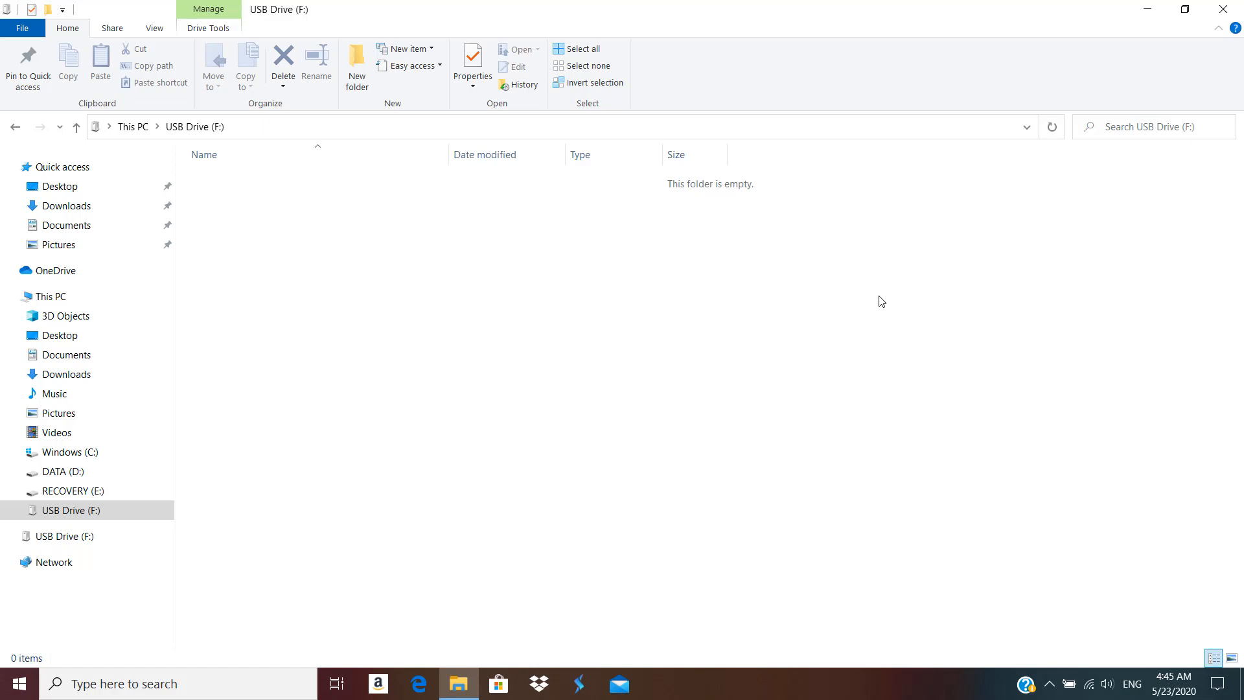
pyautogui.moveTo(264, 26)
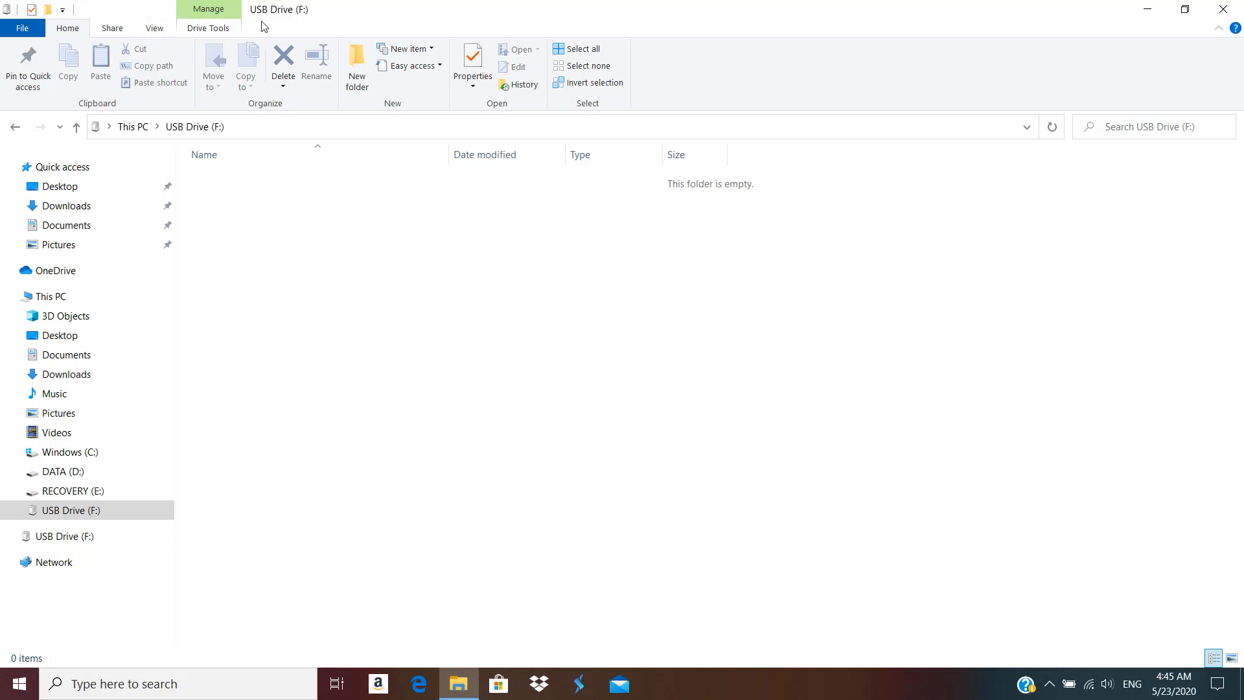
# Step: Set Folder Options to show hidden files and protected system files, revealing Boot, EFI and install.swm
pyautogui.click(154, 28)
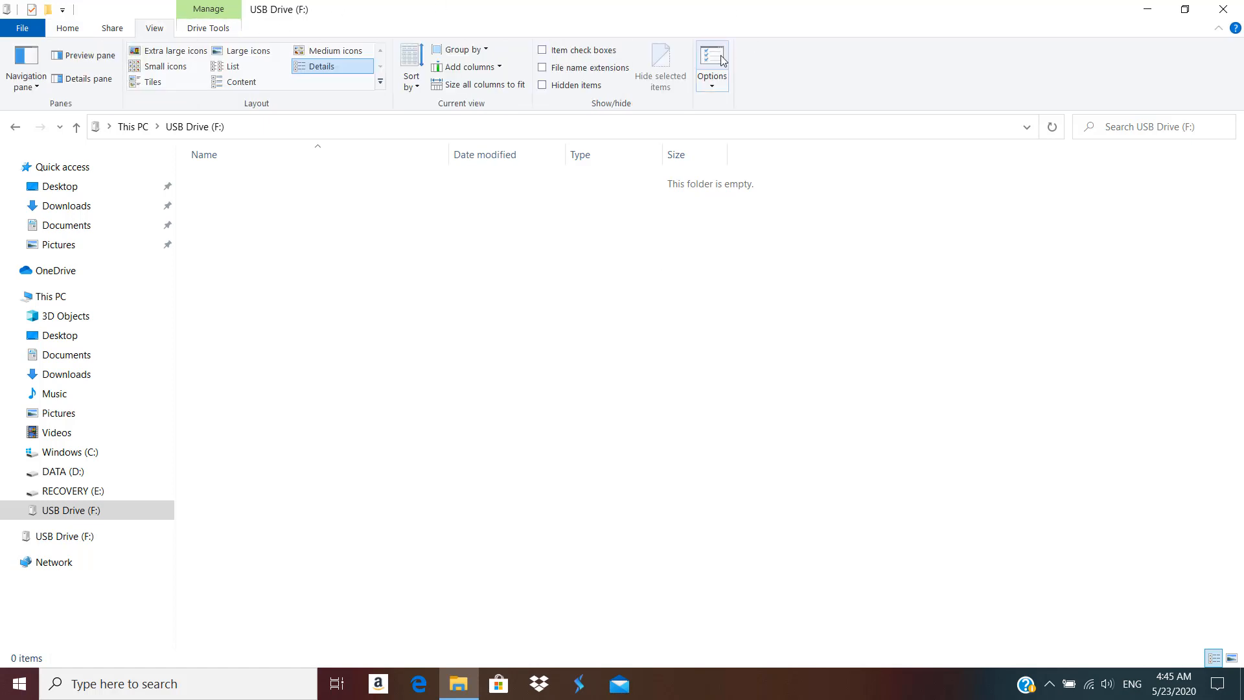
pyautogui.click(712, 66)
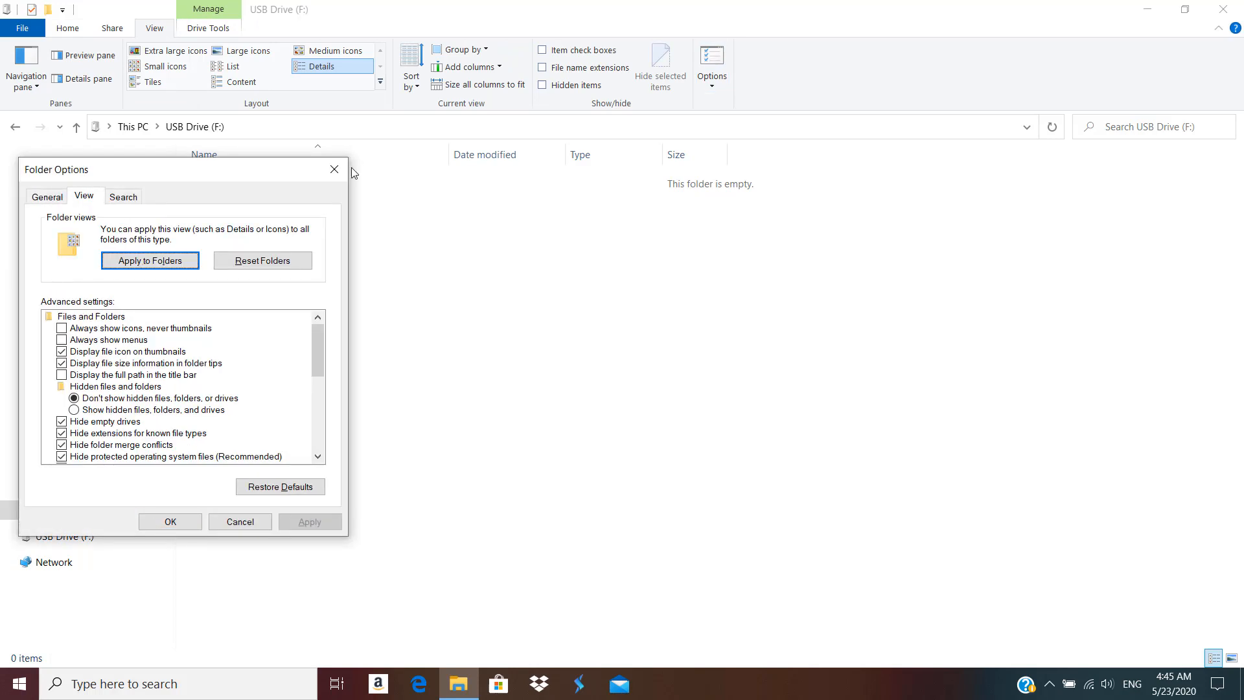
pyautogui.click(73, 409)
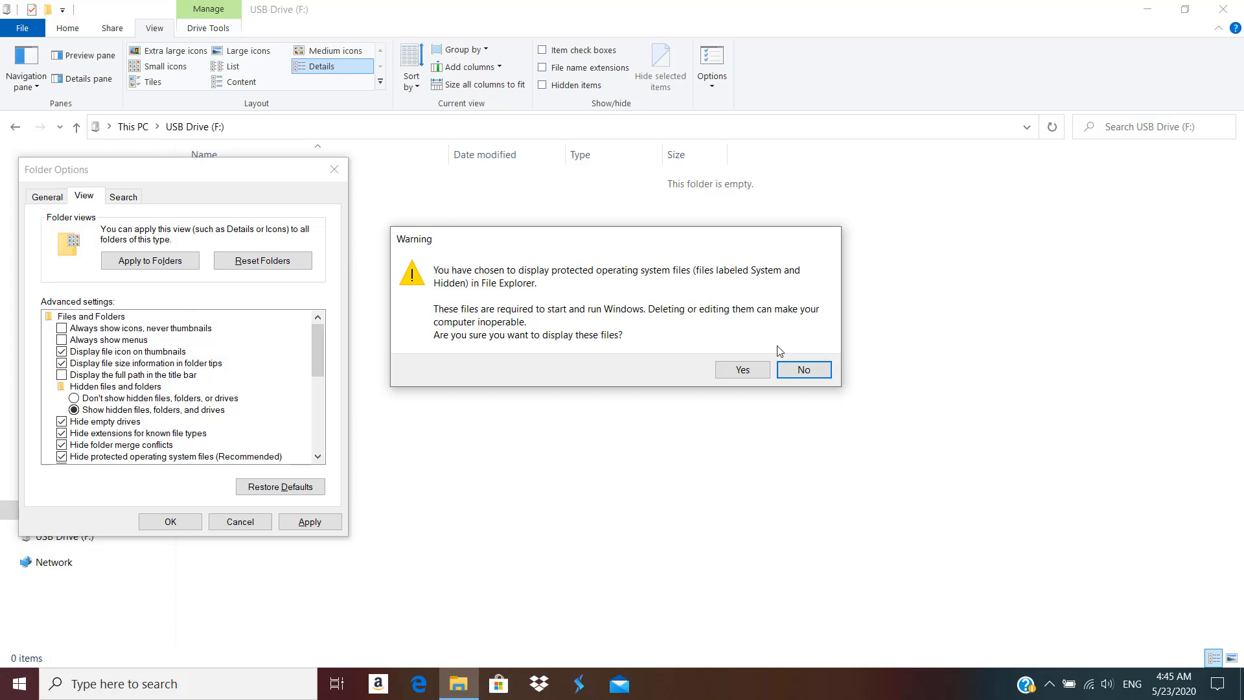
pyautogui.click(802, 370)
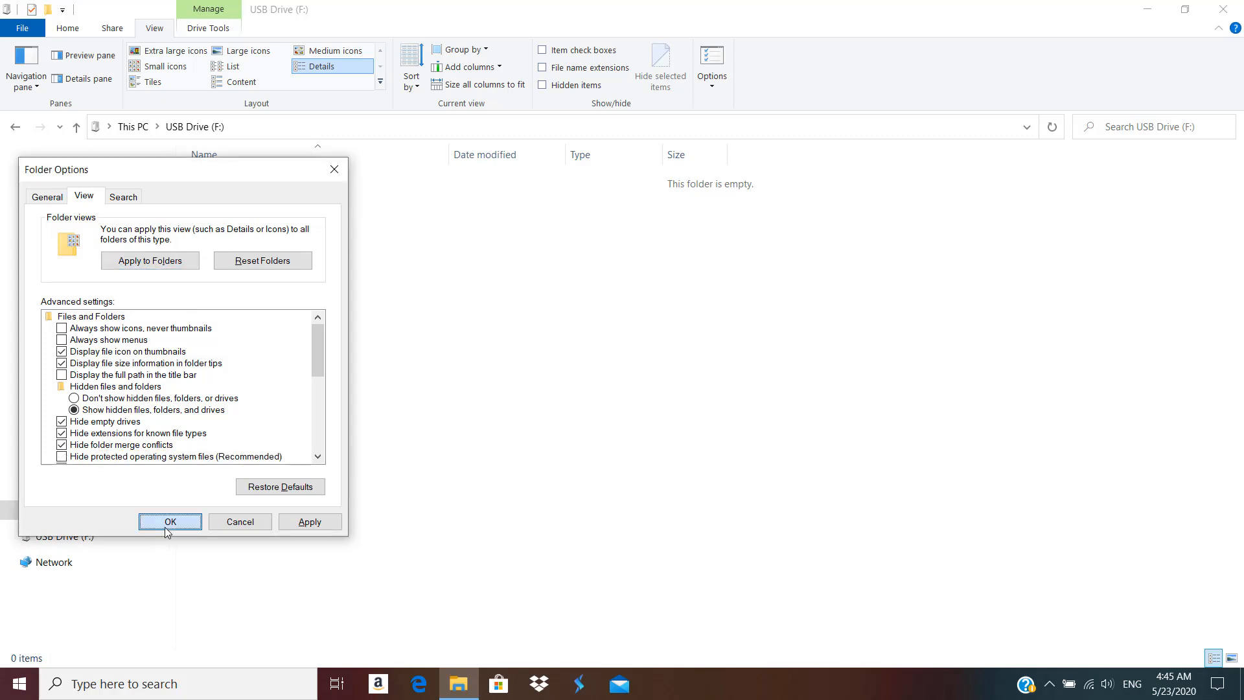
pyautogui.click(169, 521)
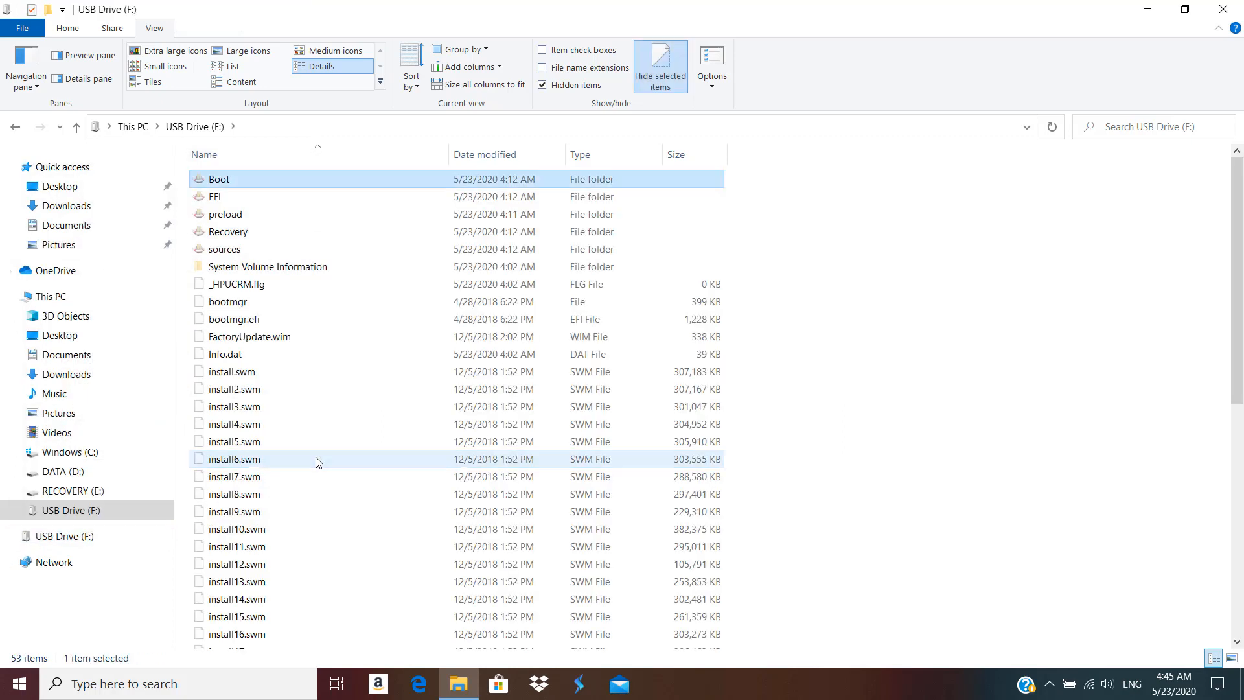
# Step: Browse the split install SWM files, recheck USB Drive (F:) FAT32 properties, and close to the desktop
pyautogui.click(213, 196)
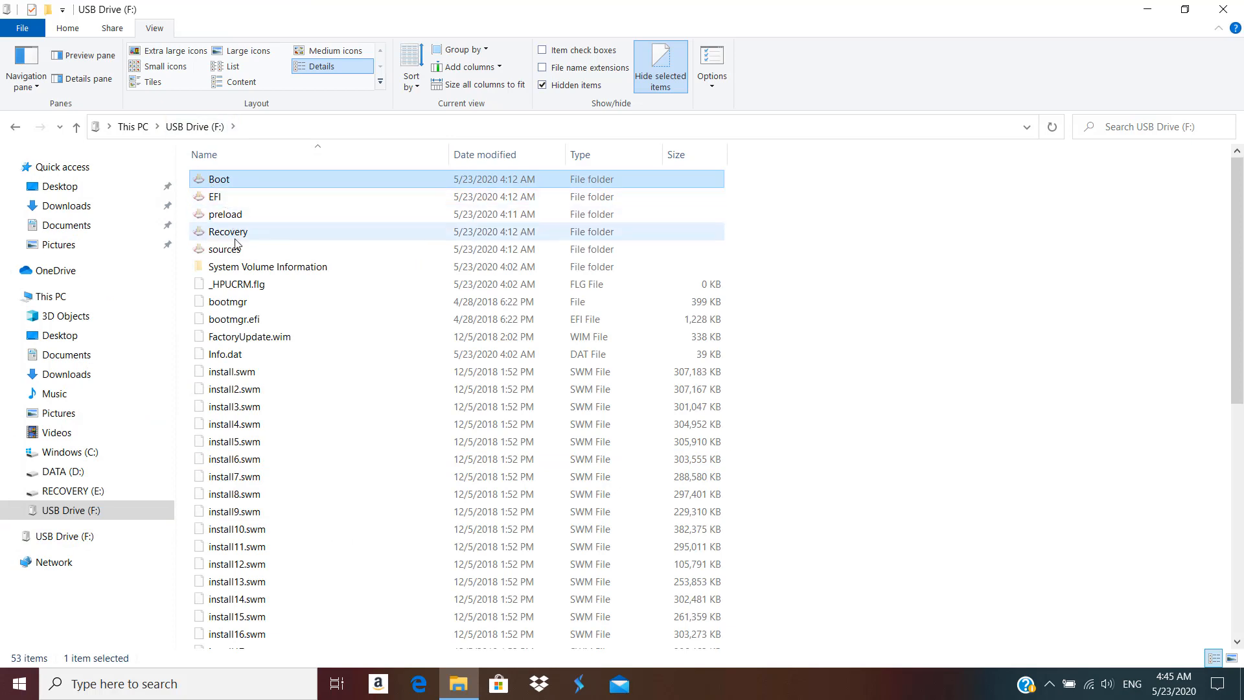
pyautogui.moveTo(228, 230)
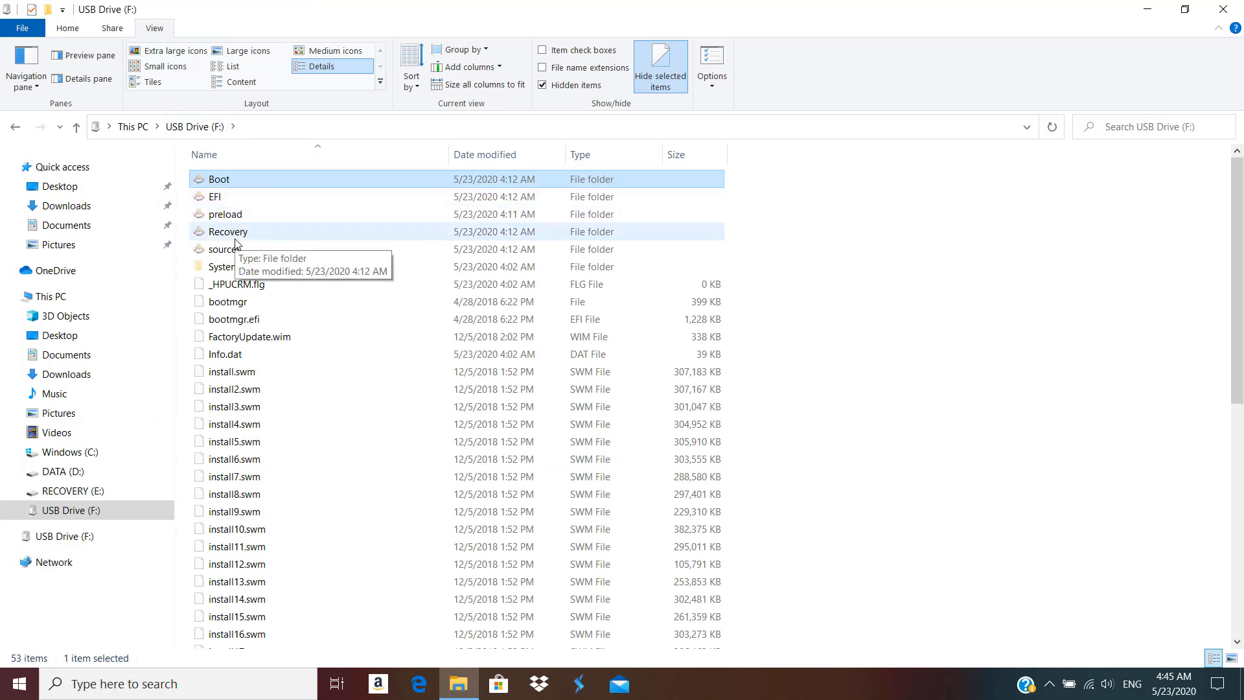
pyautogui.click(235, 372)
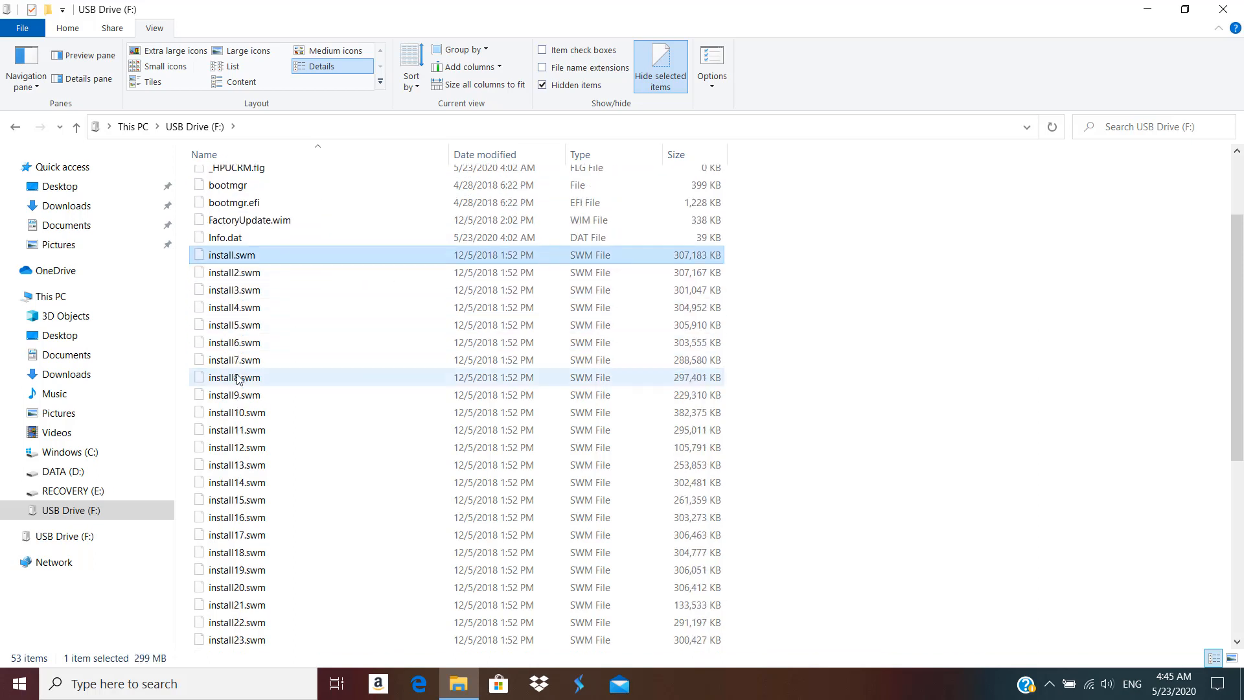
pyautogui.scroll(-3)
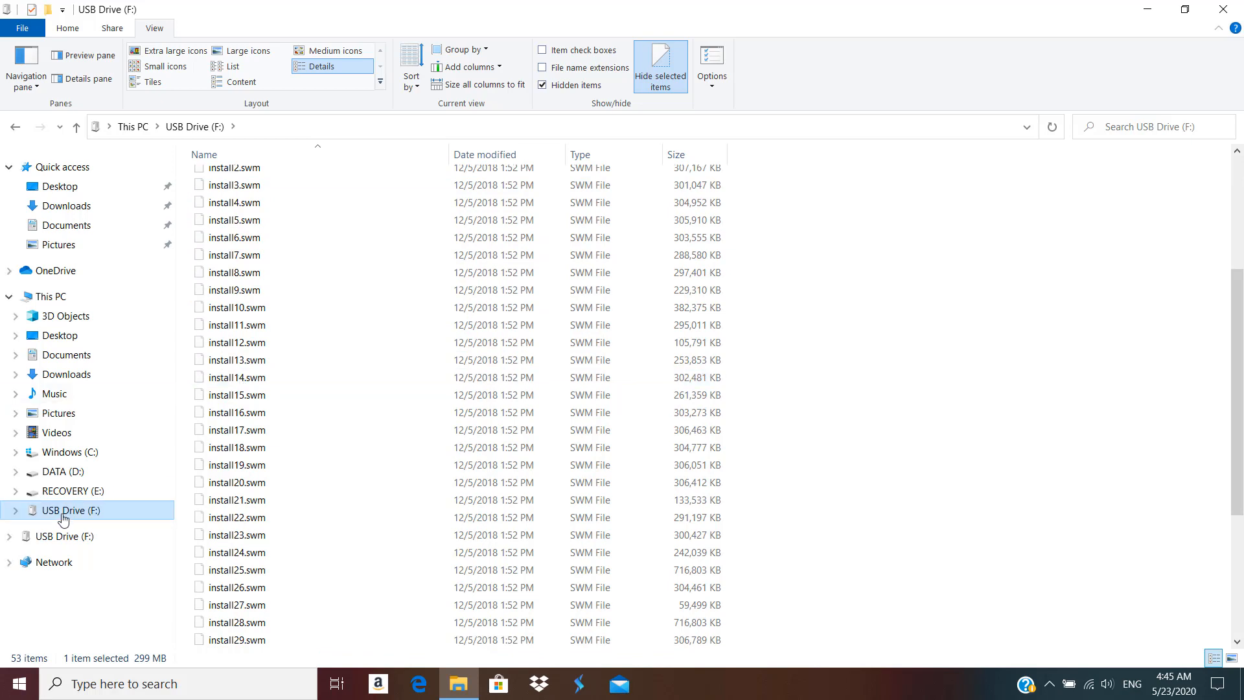
pyautogui.rightClick(63, 511)
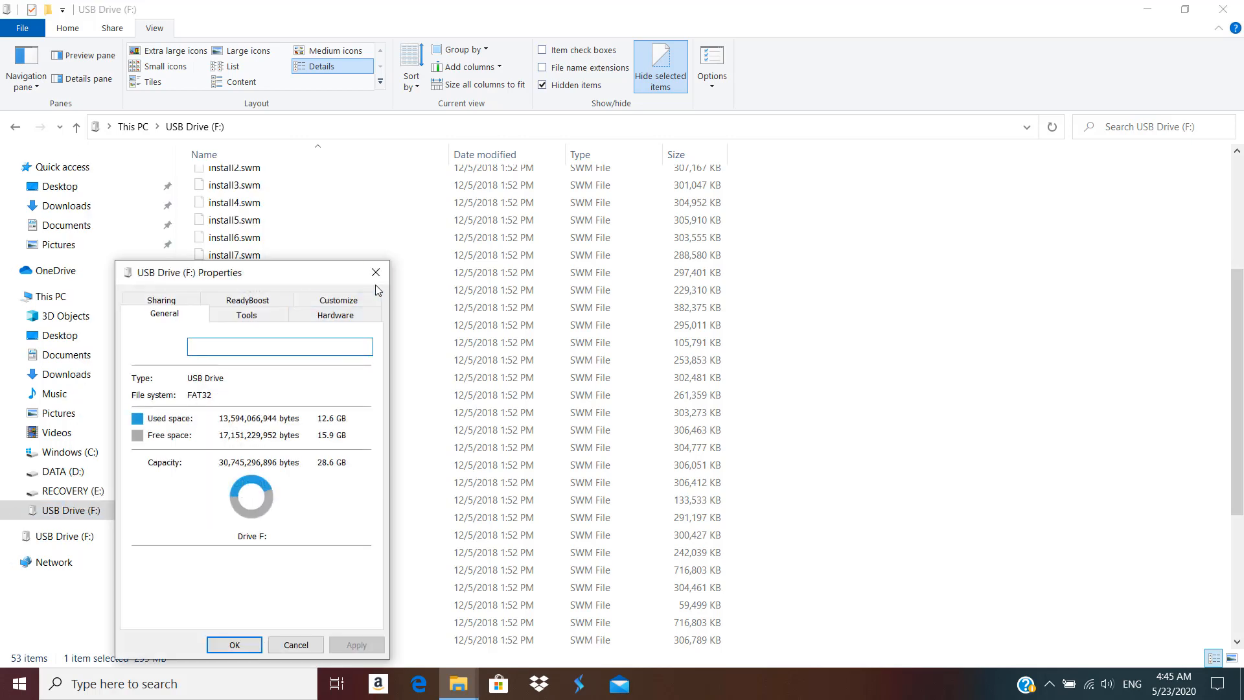
pyautogui.click(375, 272)
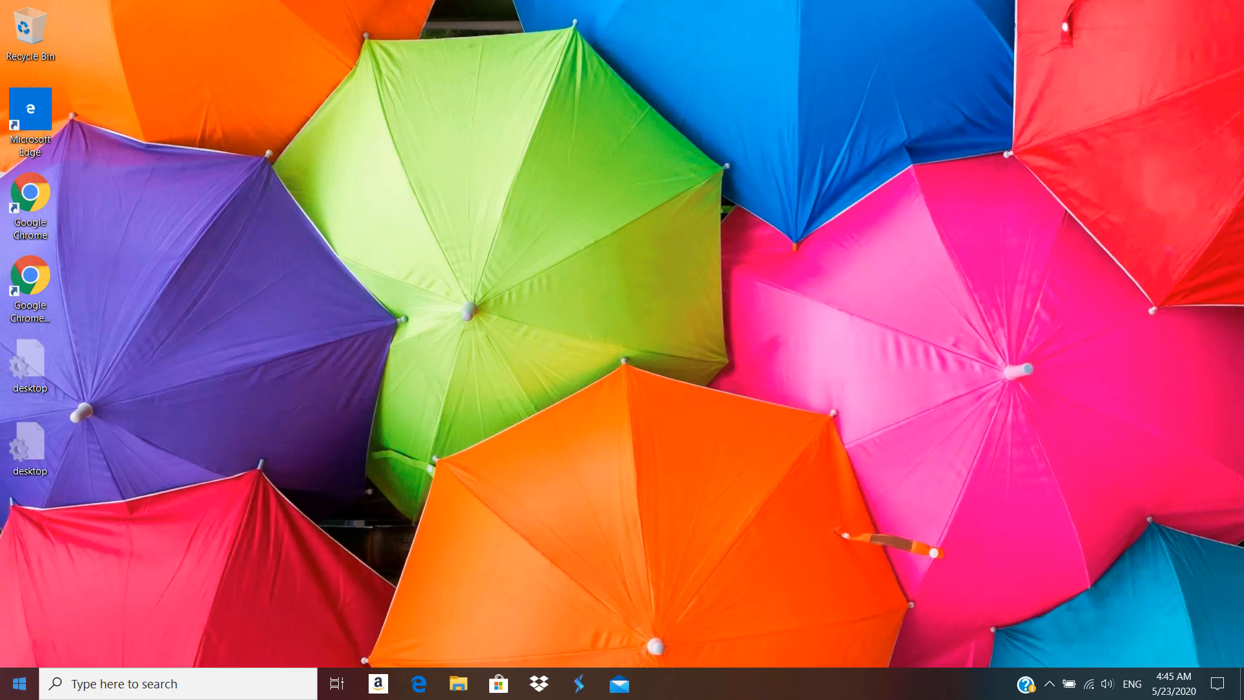
# Step: Bring up the Start button's Quick Link menu of system tools
pyautogui.rightClick(16, 684)
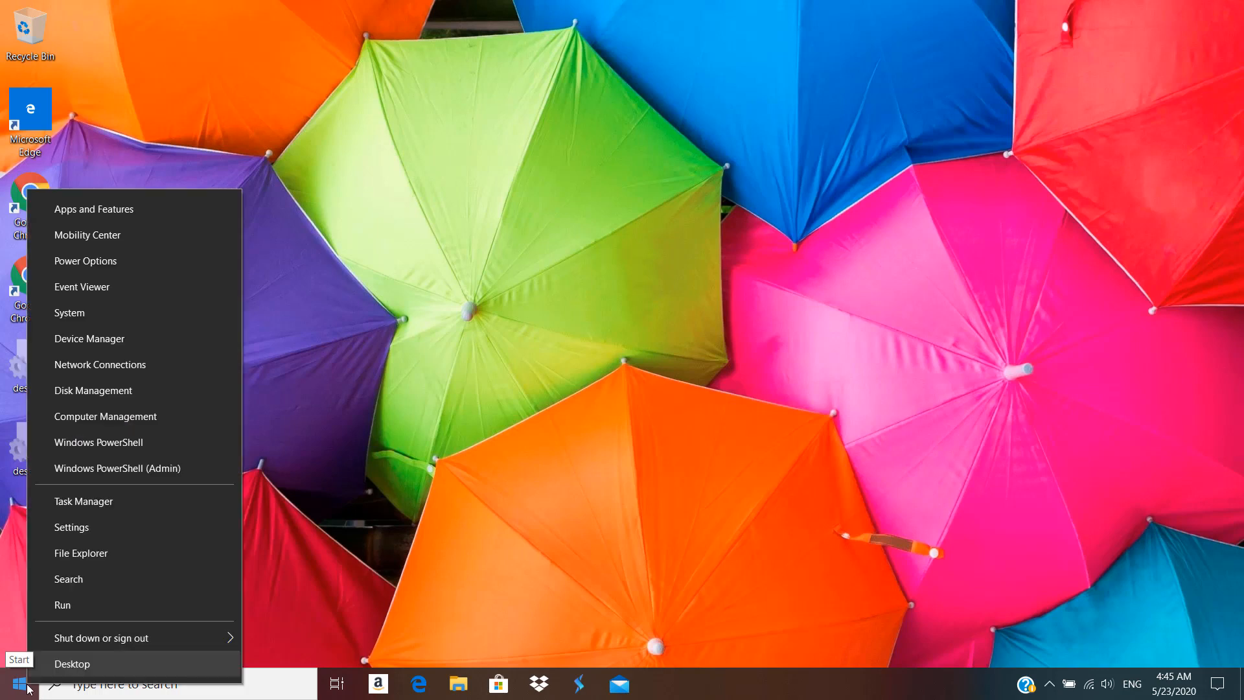
pyautogui.moveTo(90, 338)
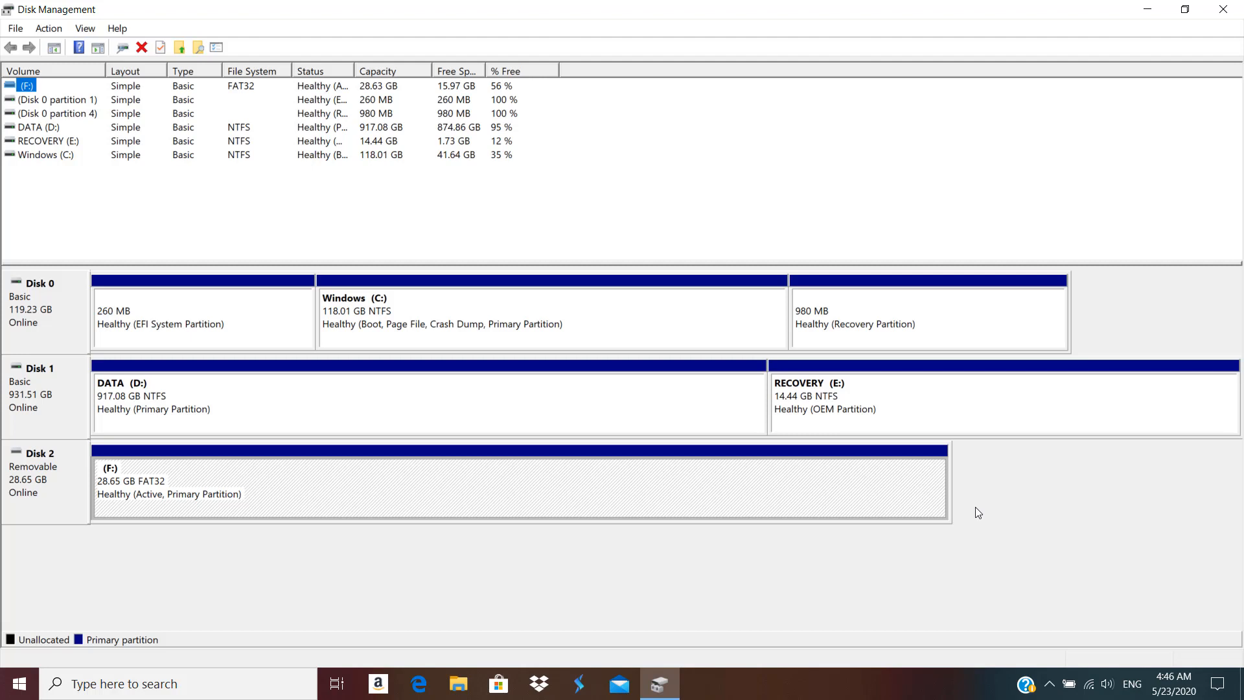
pyautogui.moveTo(556, 475)
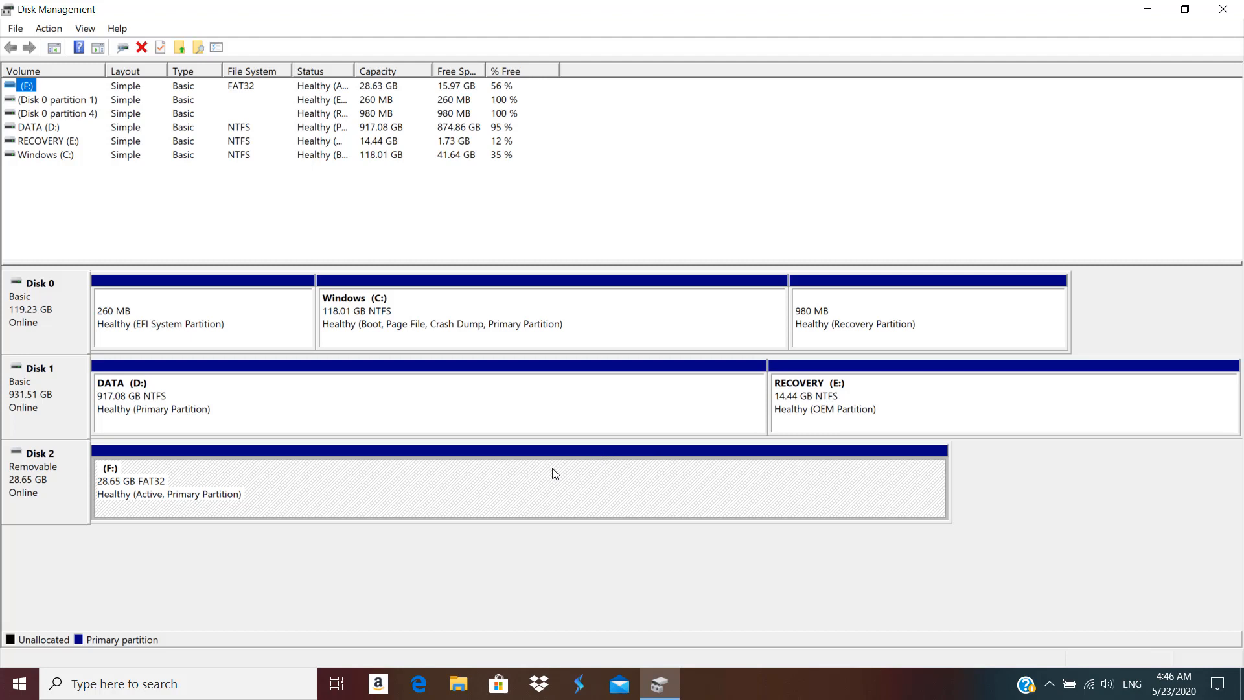
pyautogui.moveTo(446, 500)
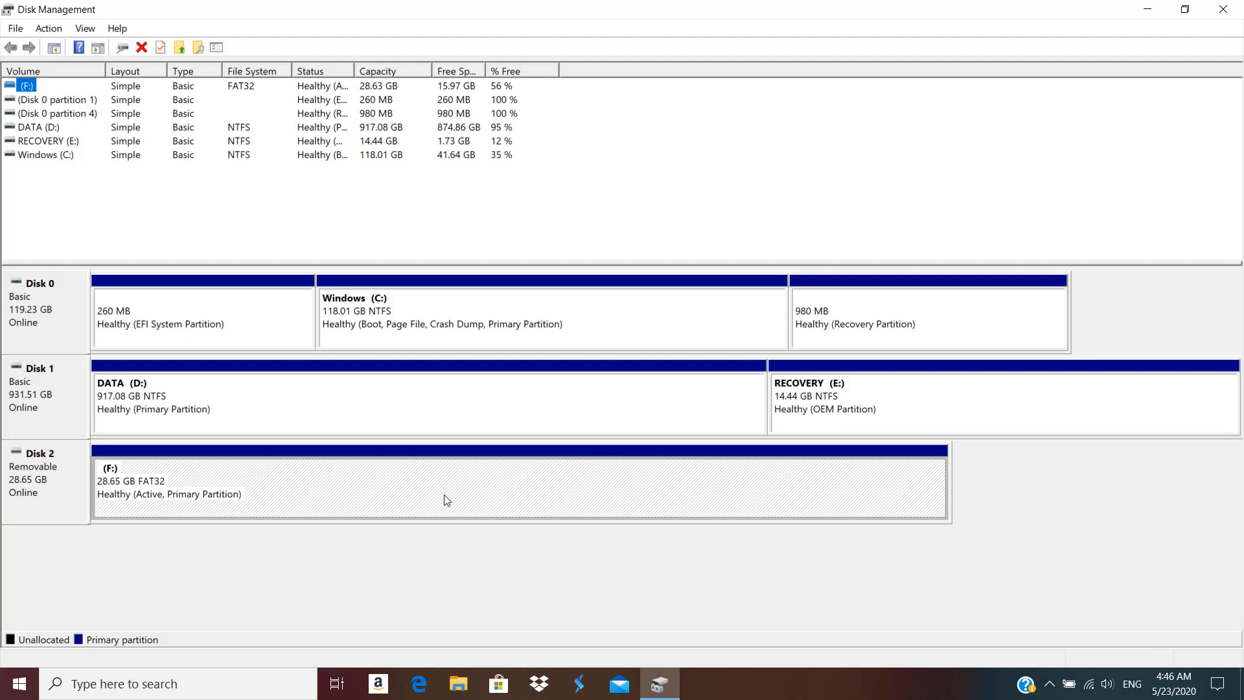
pyautogui.rightClick(441, 318)
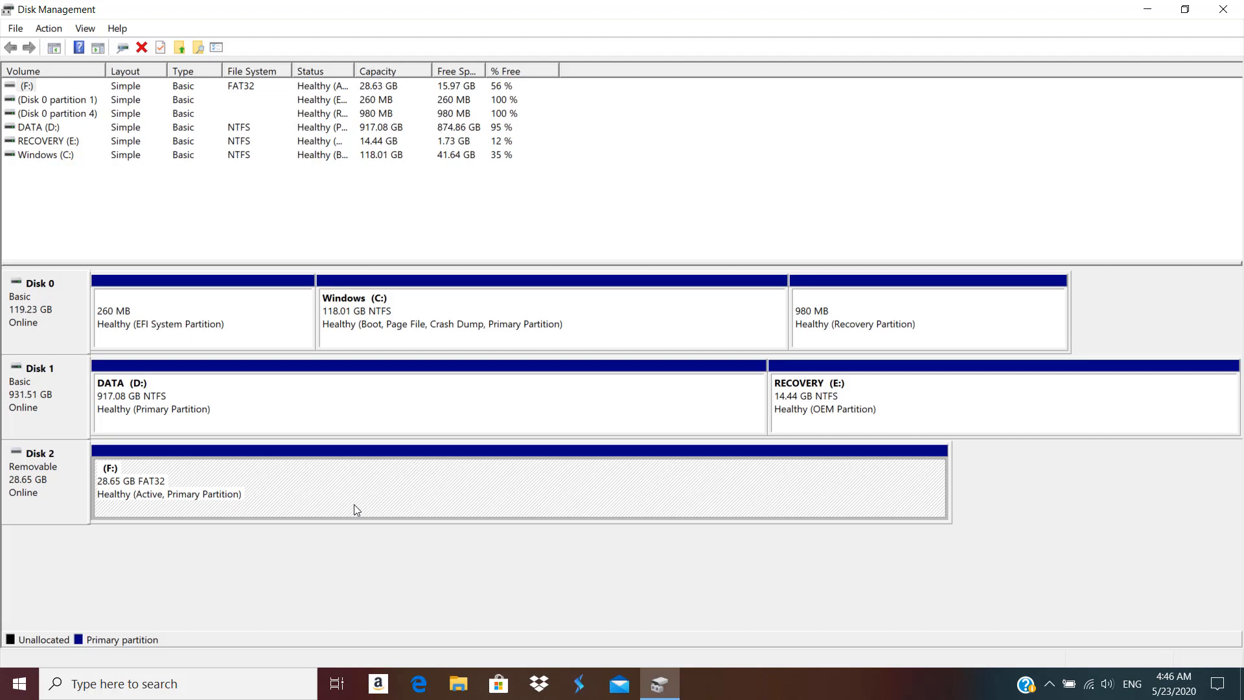
pyautogui.moveTo(1186, 9)
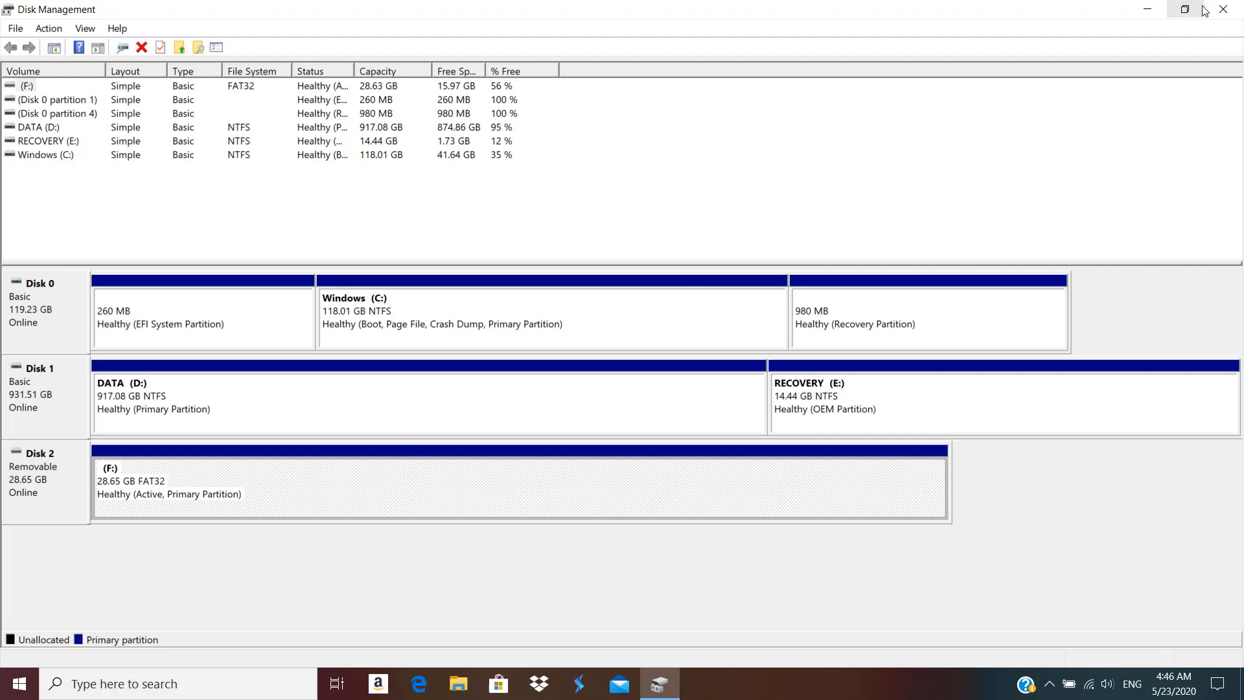